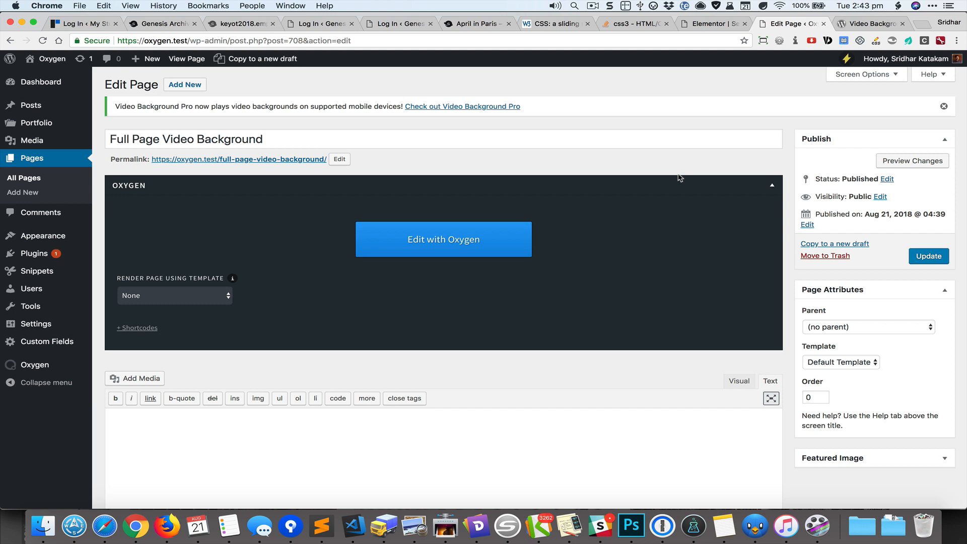
{"action": "mouse_move", "coordinate": [912, 18]}
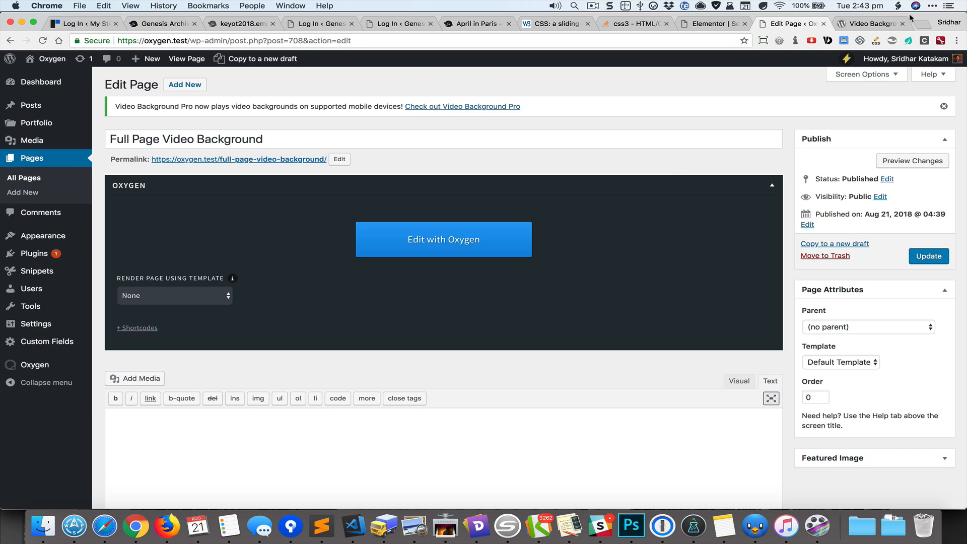
Step: Glance at the Video Background plugin page, then return to the page editor and scroll through it
{"action": "left_click", "coordinate": [869, 23]}
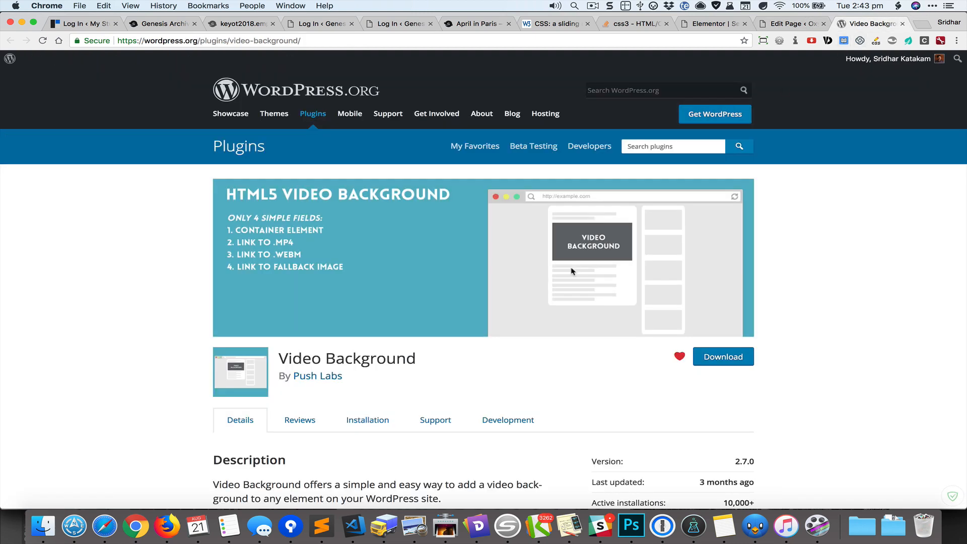
{"action": "scroll", "scroll_direction": "down", "scroll_amount": 3}
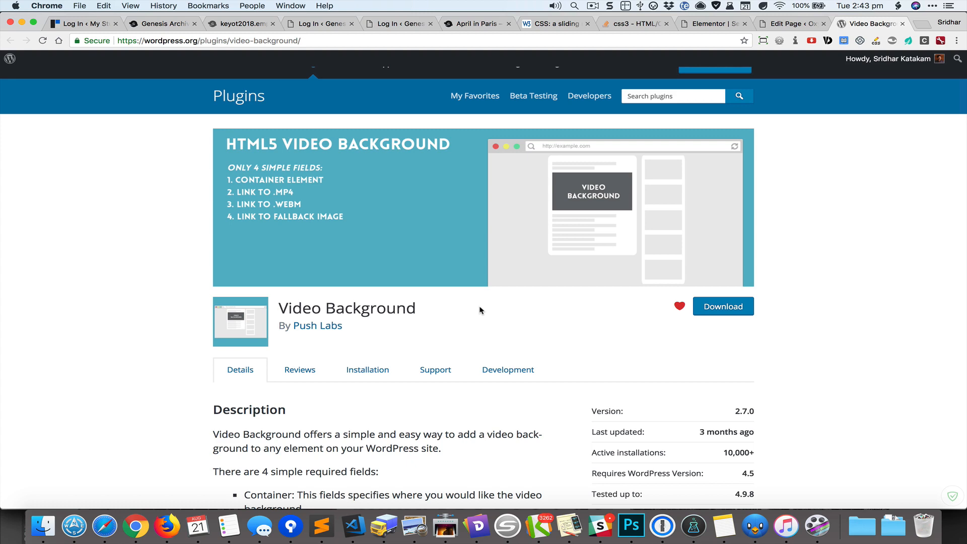
{"action": "left_click", "coordinate": [789, 23]}
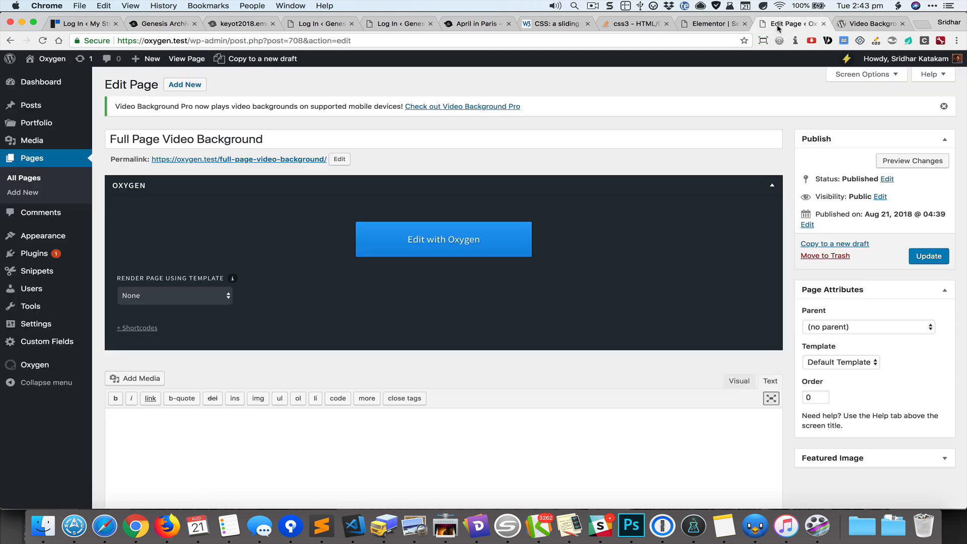
{"action": "mouse_move", "coordinate": [584, 262]}
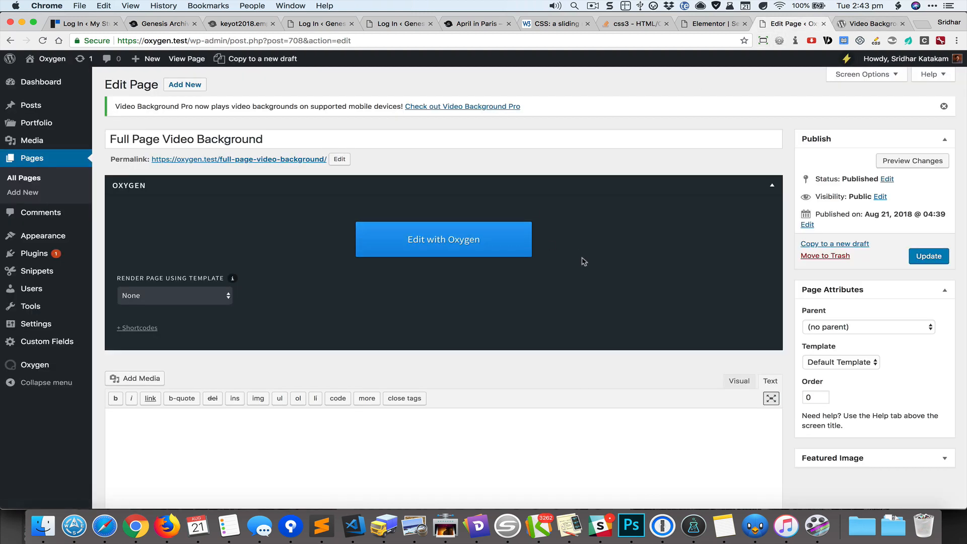
{"action": "scroll", "scroll_direction": "down", "scroll_amount": 3}
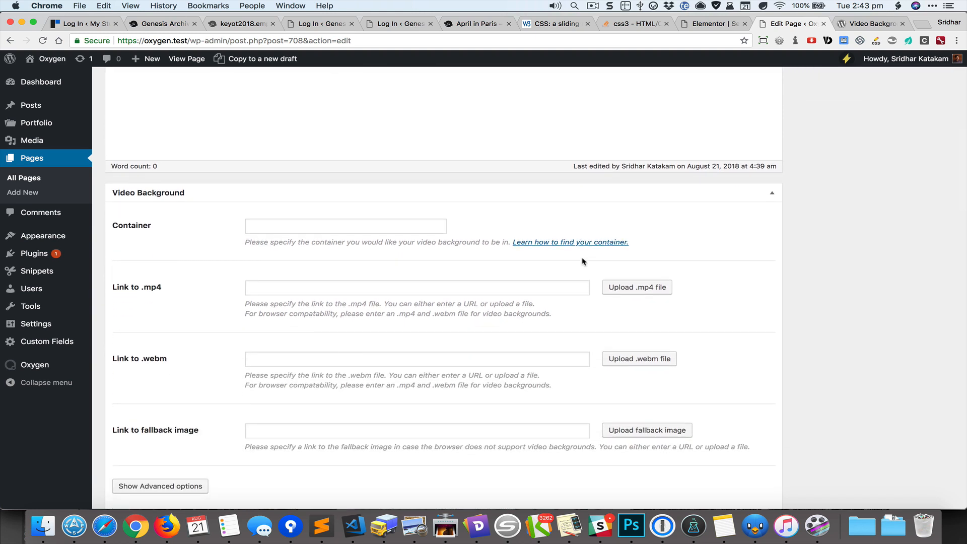
{"action": "scroll", "scroll_direction": "down", "scroll_amount": 3}
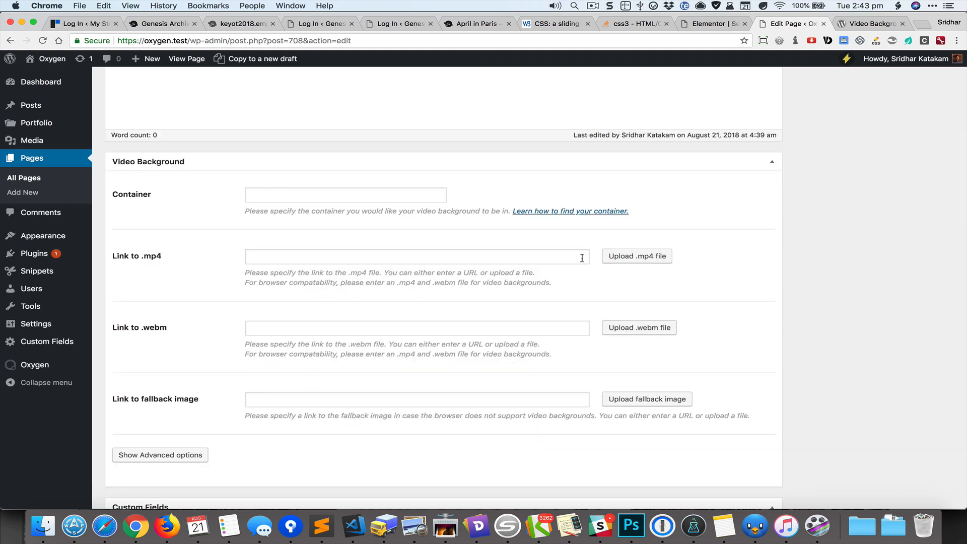
{"action": "mouse_move", "coordinate": [641, 165]}
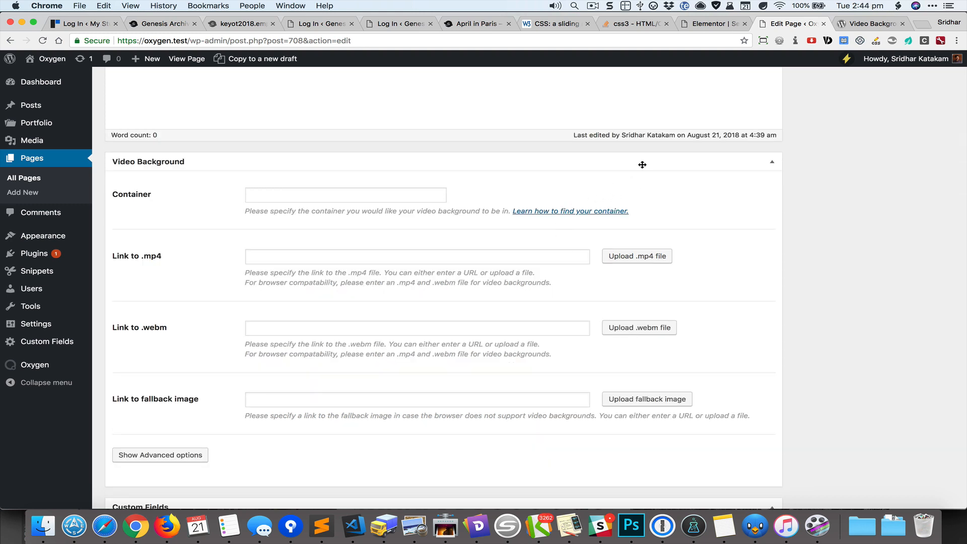
{"action": "scroll", "scroll_direction": "down", "scroll_amount": 3}
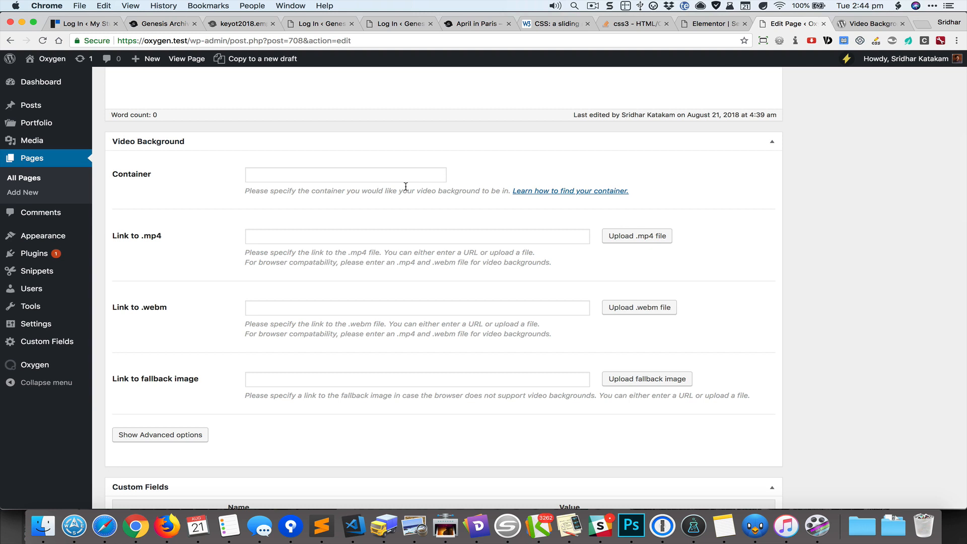
{"action": "left_click", "coordinate": [344, 174]}
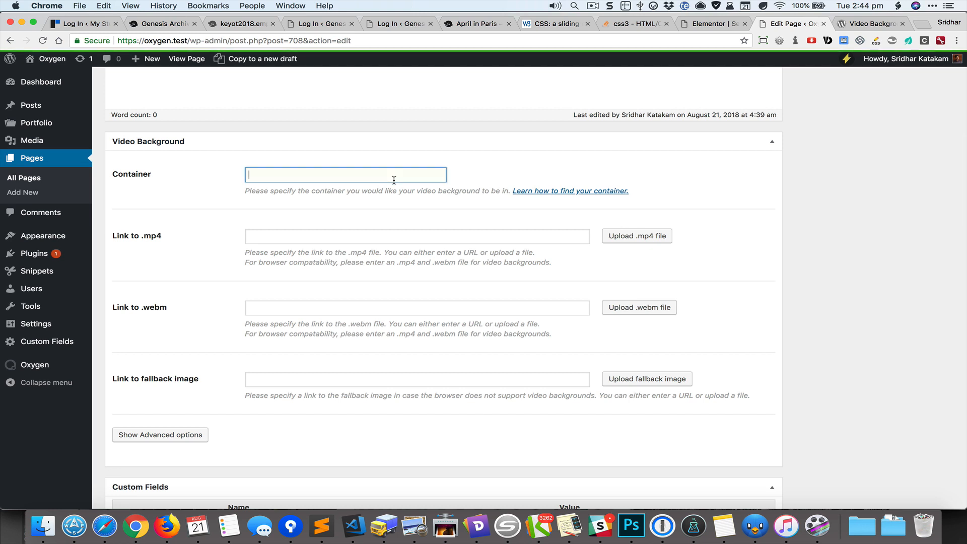
{"action": "scroll", "scroll_direction": "down", "scroll_amount": 3}
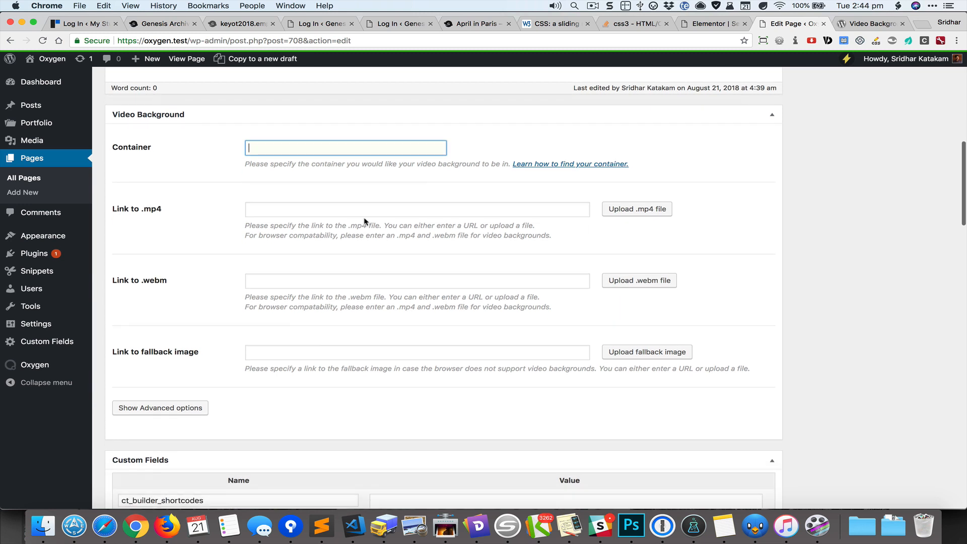
{"action": "mouse_move", "coordinate": [357, 206]}
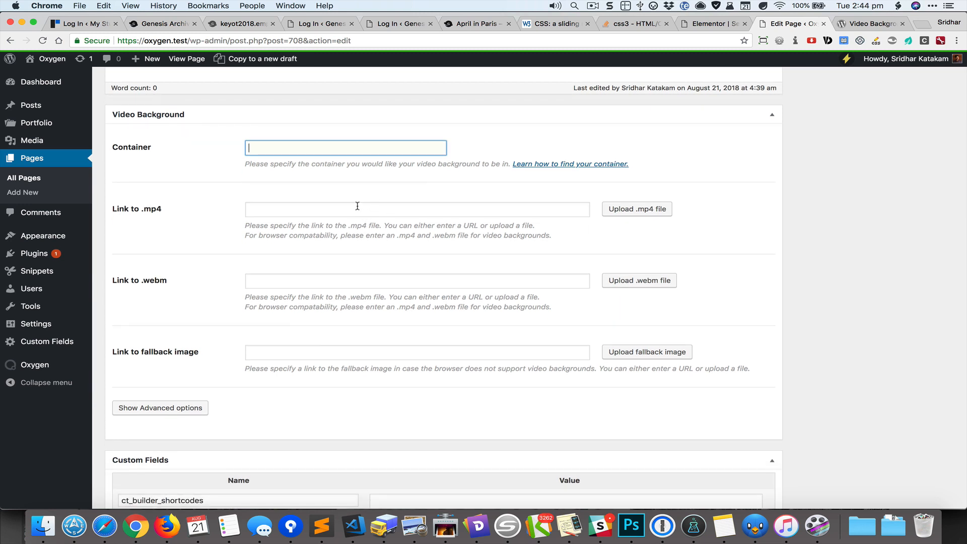
{"action": "mouse_move", "coordinate": [351, 253]}
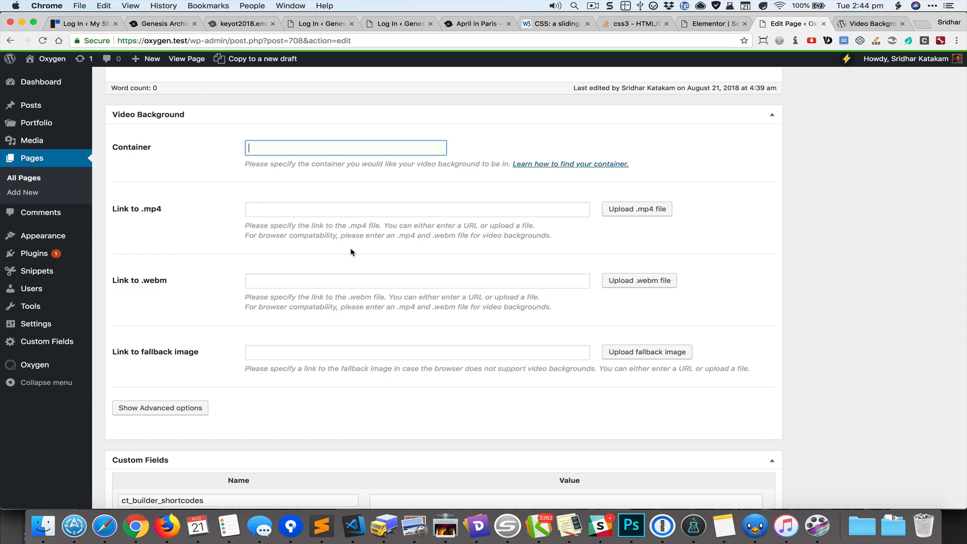
{"action": "scroll", "scroll_direction": "down", "scroll_amount": 3}
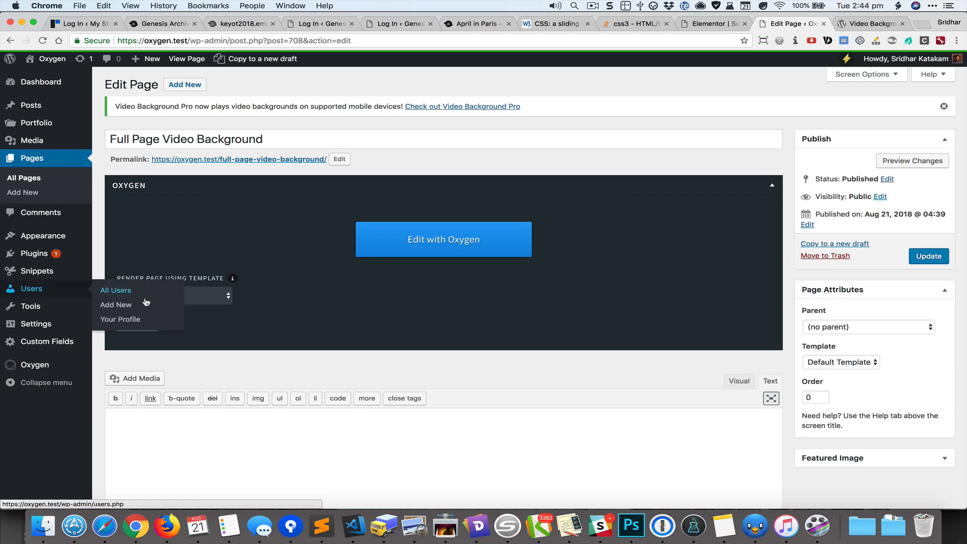
{"action": "mouse_move", "coordinate": [200, 305]}
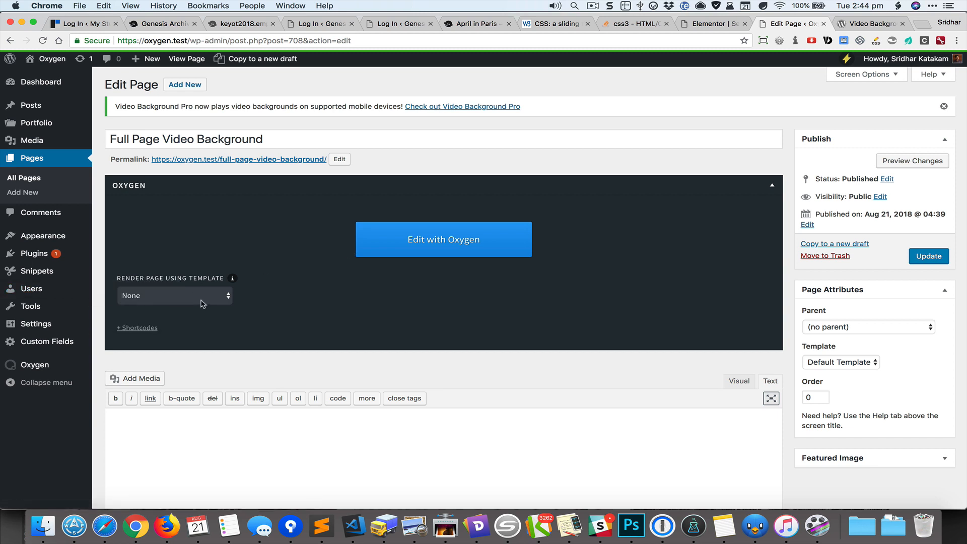
{"action": "mouse_move", "coordinate": [493, 265]}
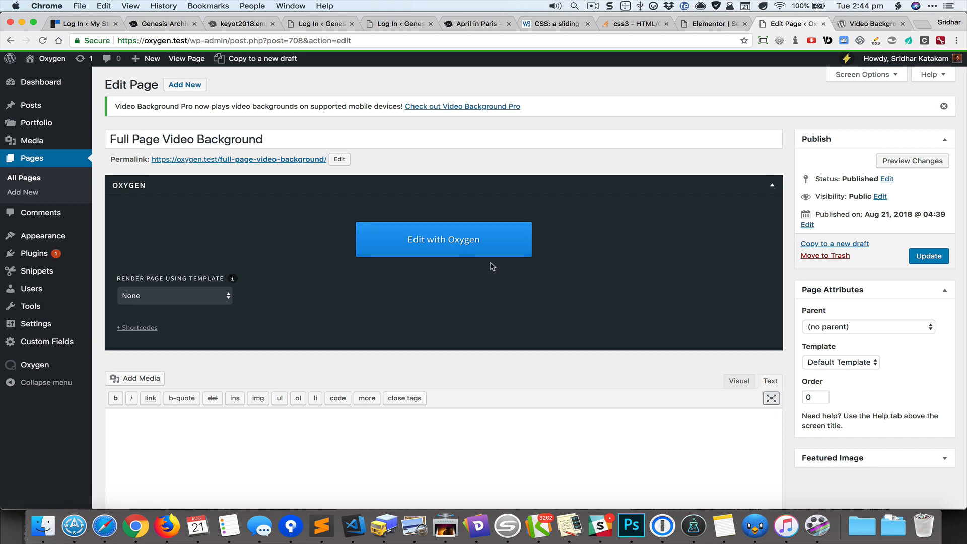
Step: Launch the Oxygen visual builder for the Full Page Video Background page
{"action": "left_click", "coordinate": [443, 240]}
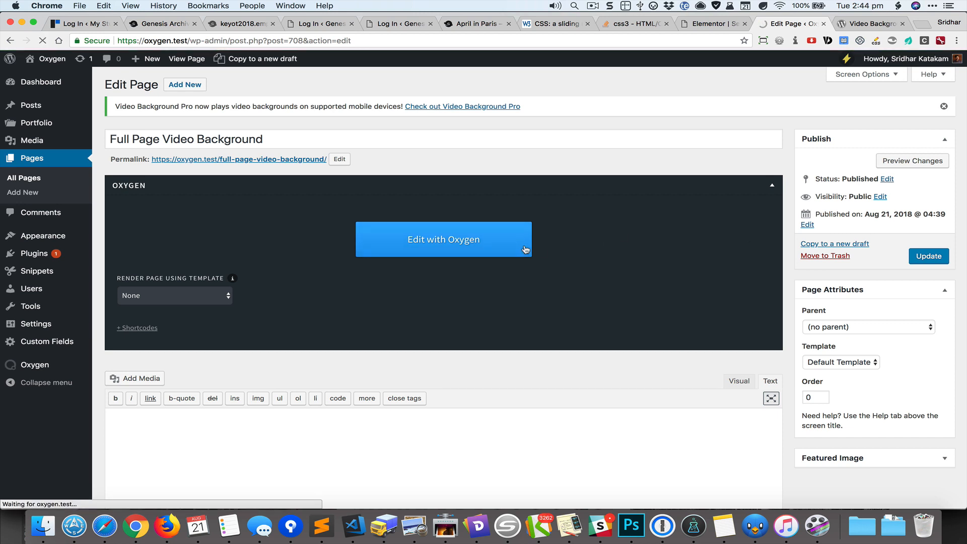
{"action": "left_click", "coordinate": [443, 240]}
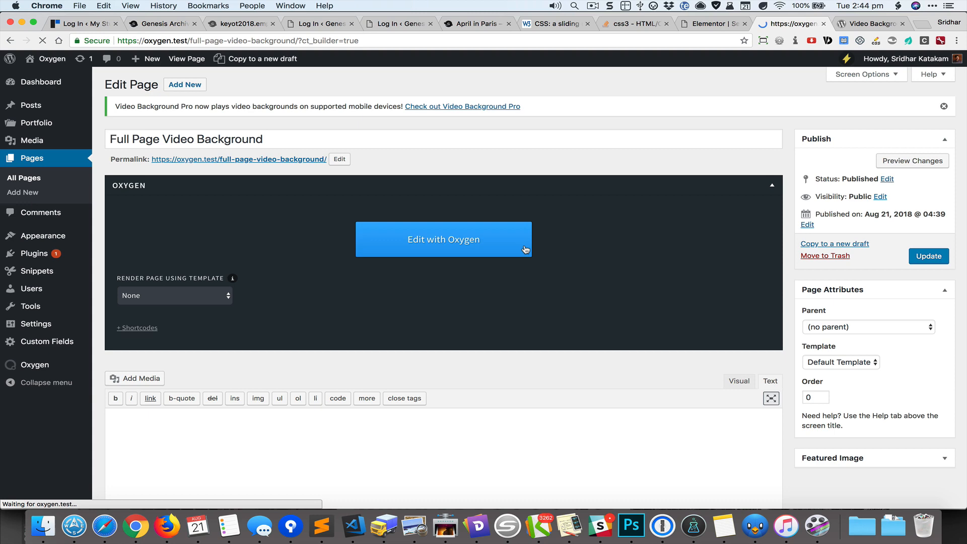
{"action": "left_click", "coordinate": [443, 240]}
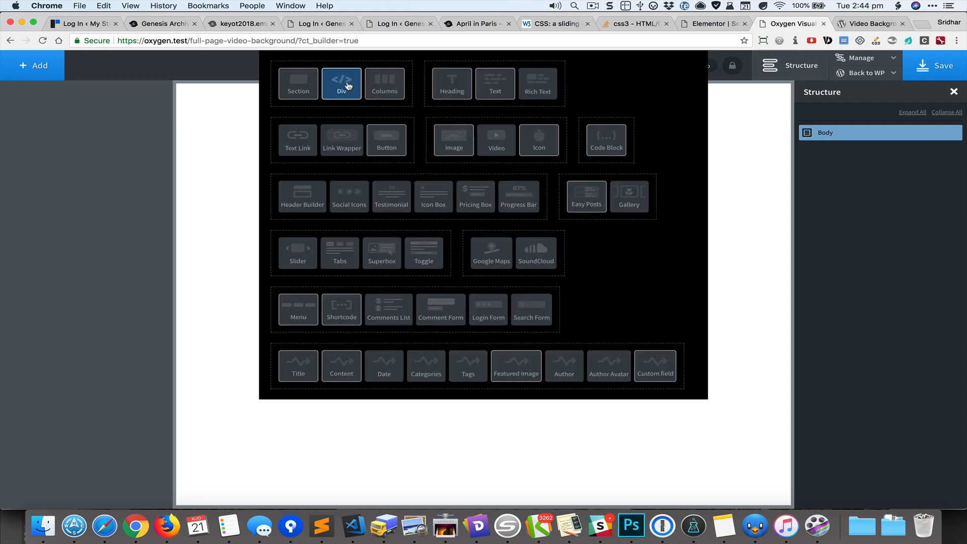
Step: Add a Div to the body and set its height to 100 vh under Advanced > Size & Spacing
{"action": "left_click", "coordinate": [341, 85]}
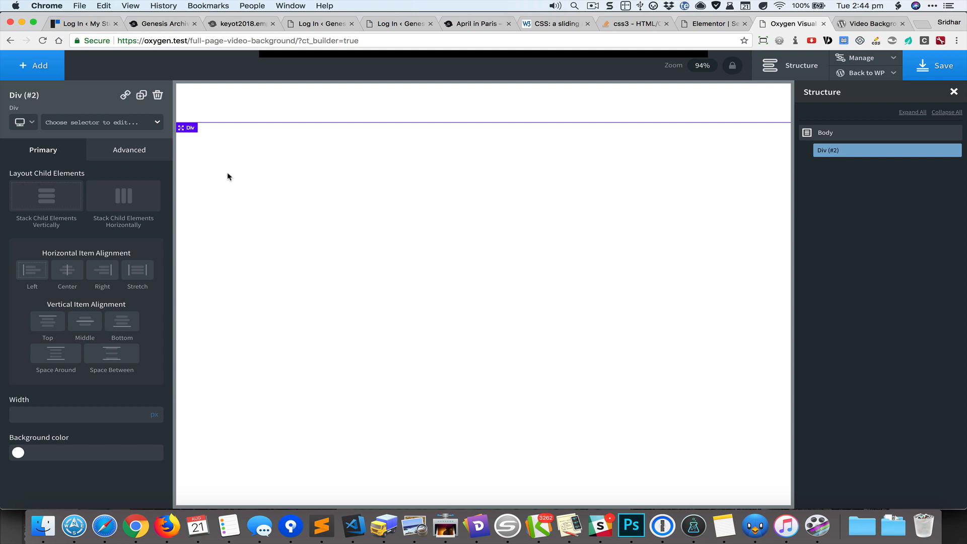
{"action": "left_click", "coordinate": [129, 150]}
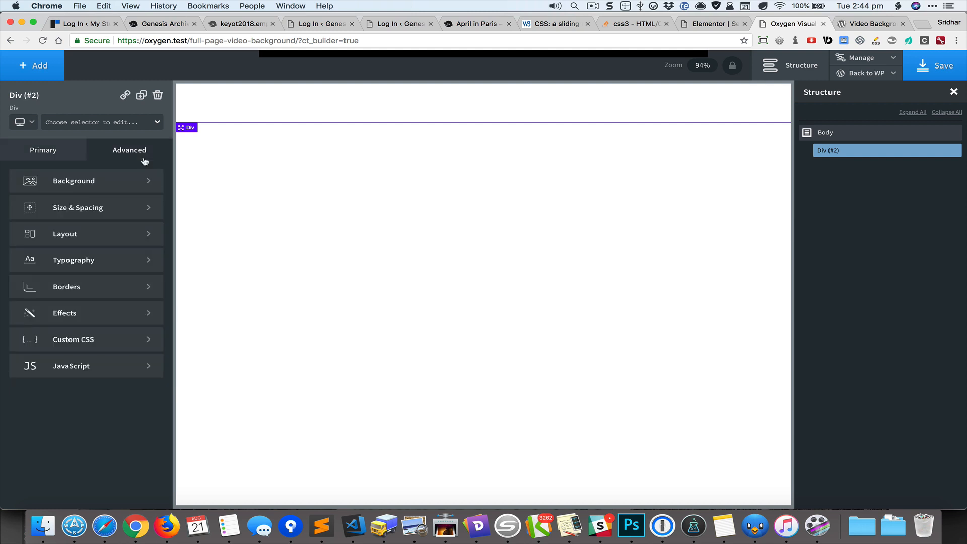
{"action": "left_click", "coordinate": [78, 206]}
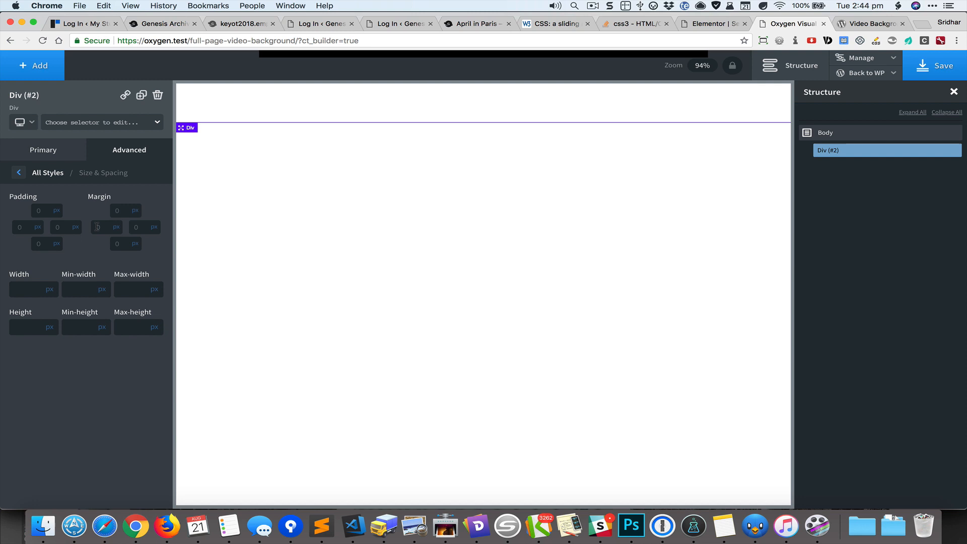
{"action": "type", "text": "100"}
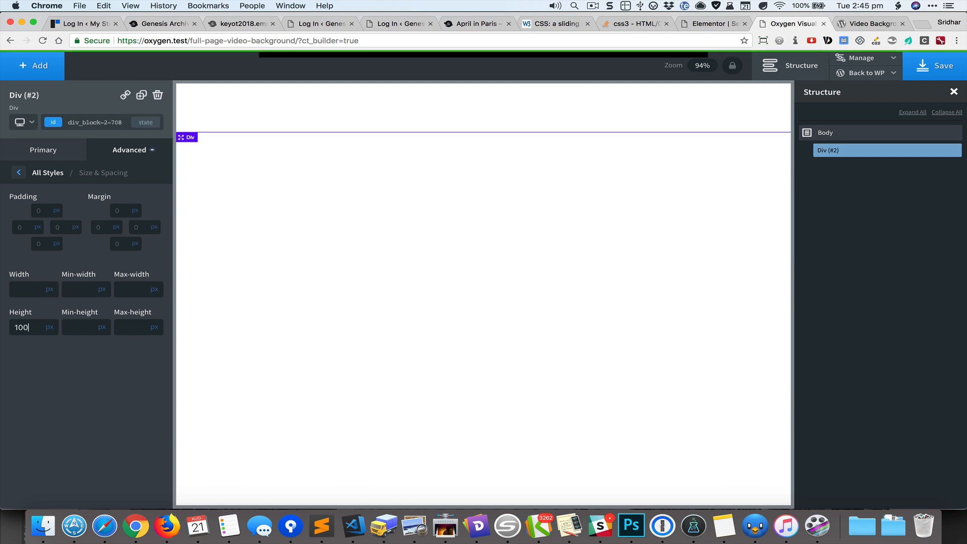
{"action": "left_click", "coordinate": [54, 327]}
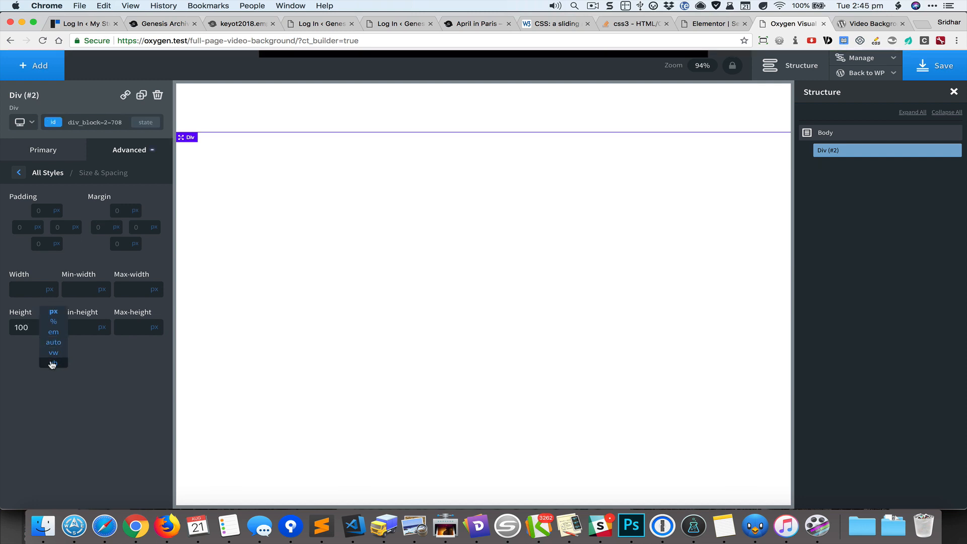
{"action": "left_click", "coordinate": [18, 173]}
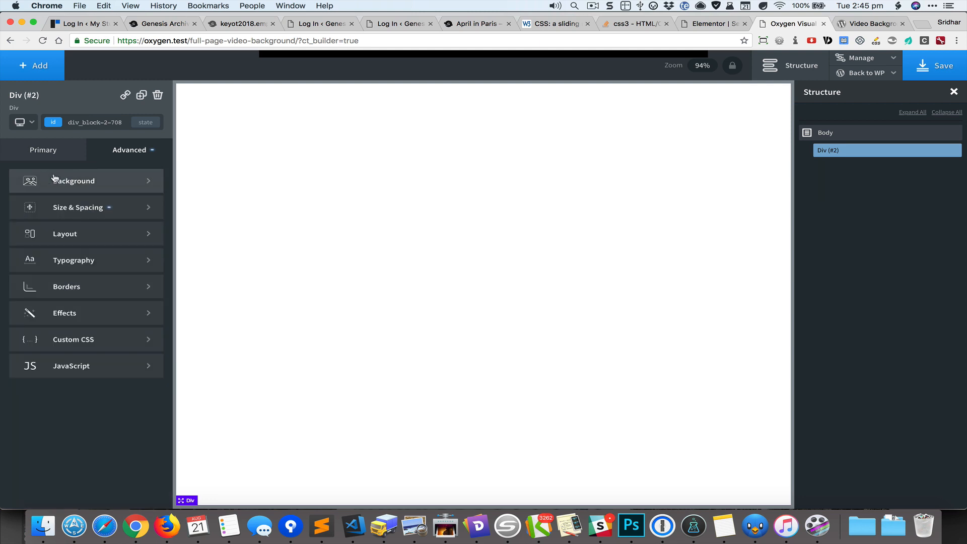
Step: Set the blurred café photo as the Div's background image with no-repeat
{"action": "left_click", "coordinate": [73, 180]}
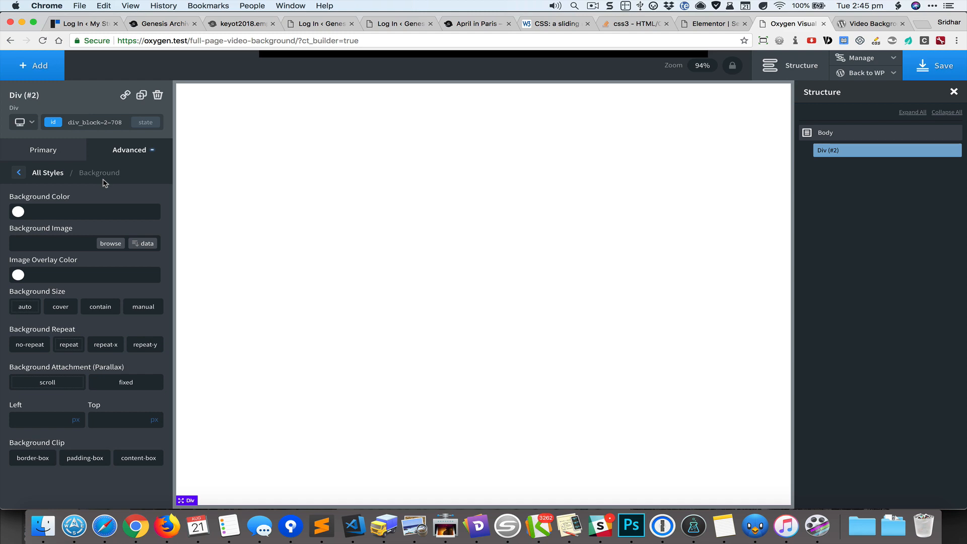
{"action": "left_click", "coordinate": [111, 243]}
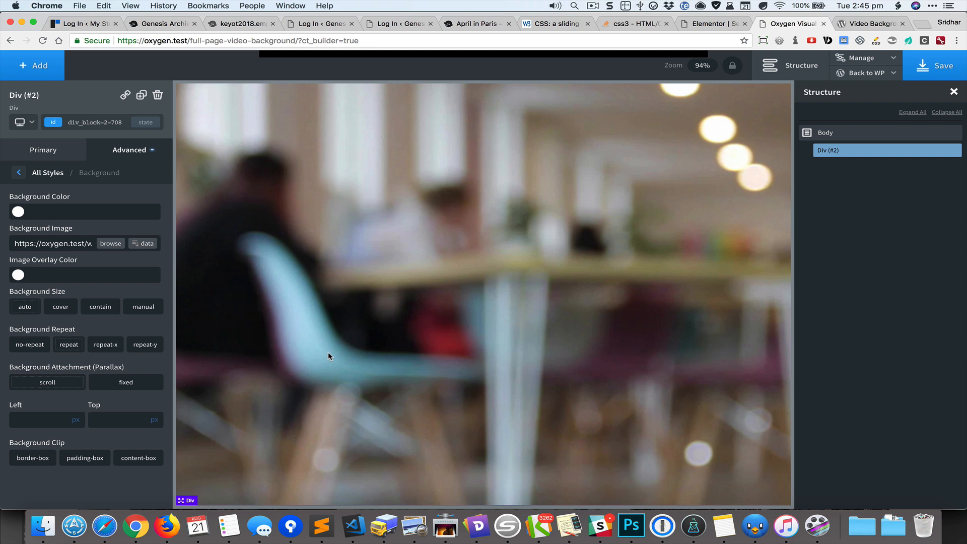
{"action": "mouse_move", "coordinate": [29, 348]}
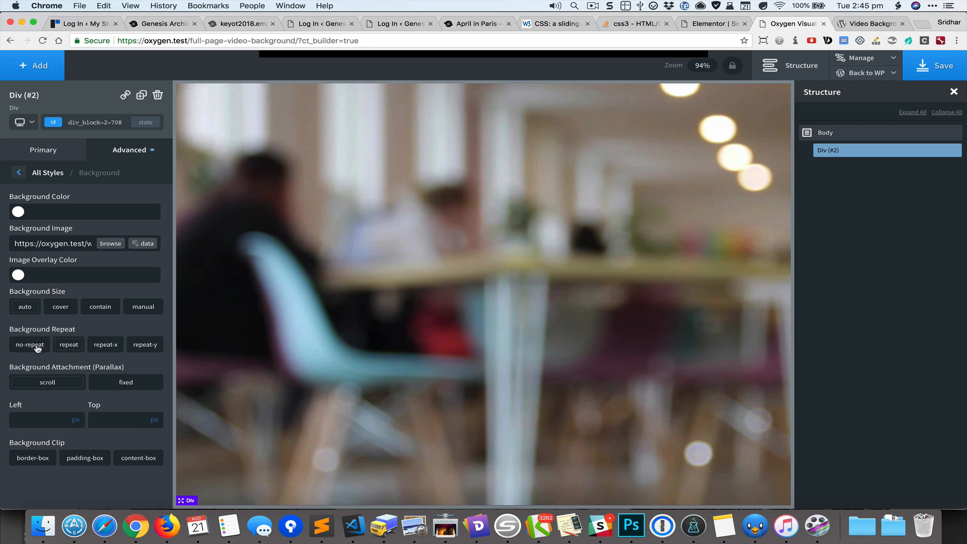
{"action": "left_click", "coordinate": [30, 345]}
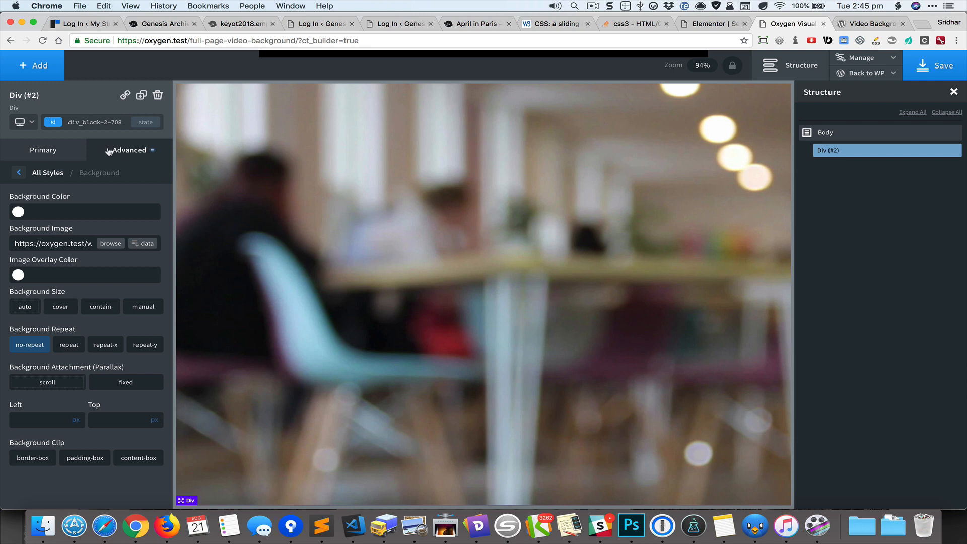
{"action": "mouse_move", "coordinate": [438, 146]}
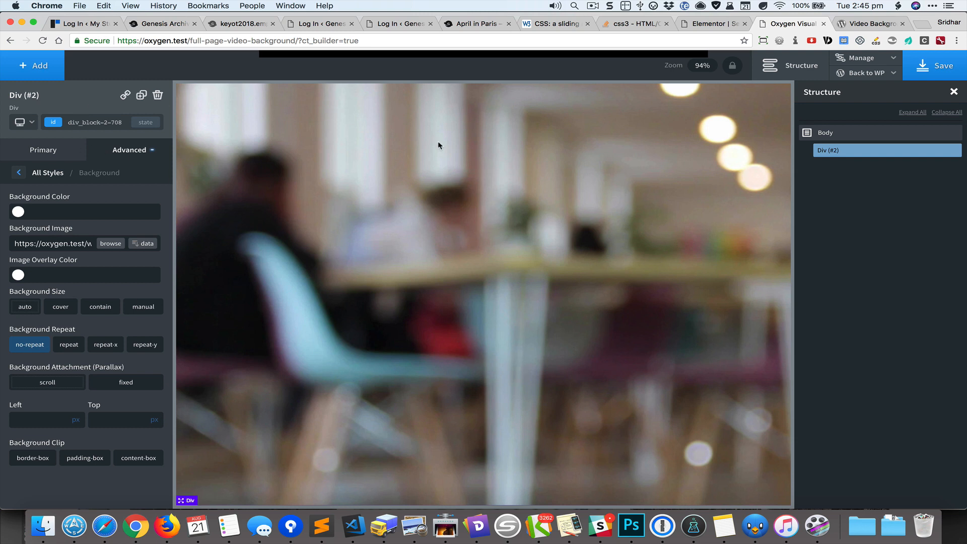
Step: Insert a ready-made header from the atomic library's Sections & Elements
{"action": "left_click", "coordinate": [32, 65]}
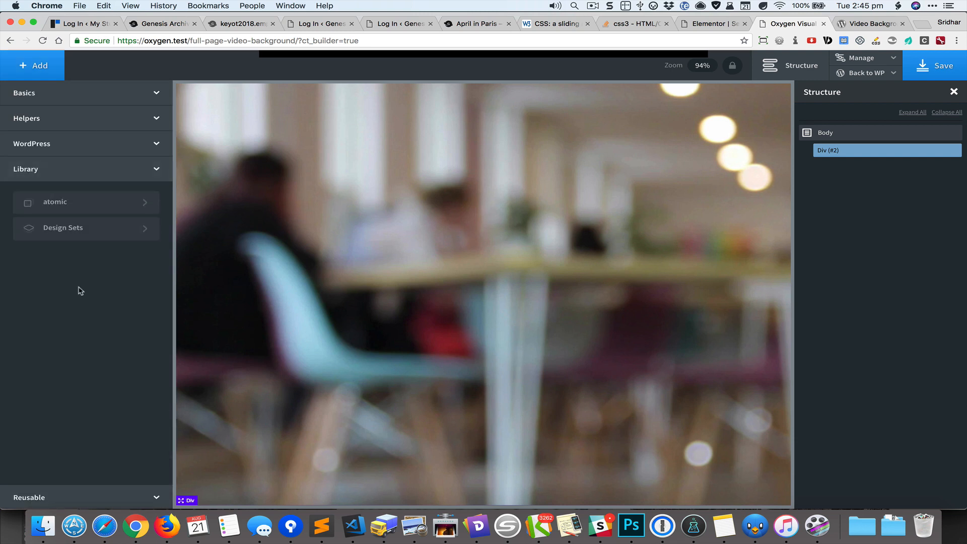
{"action": "mouse_move", "coordinate": [103, 208]}
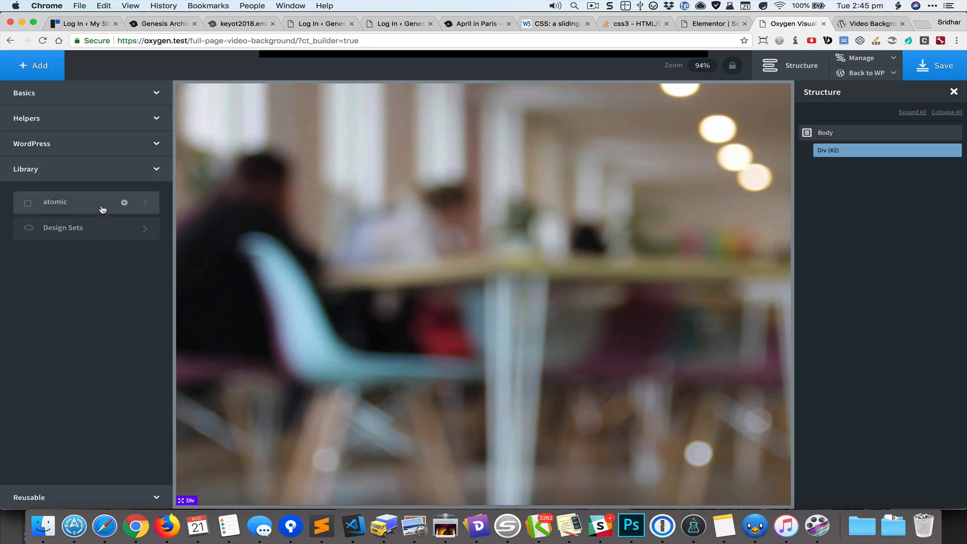
{"action": "left_click", "coordinate": [54, 201]}
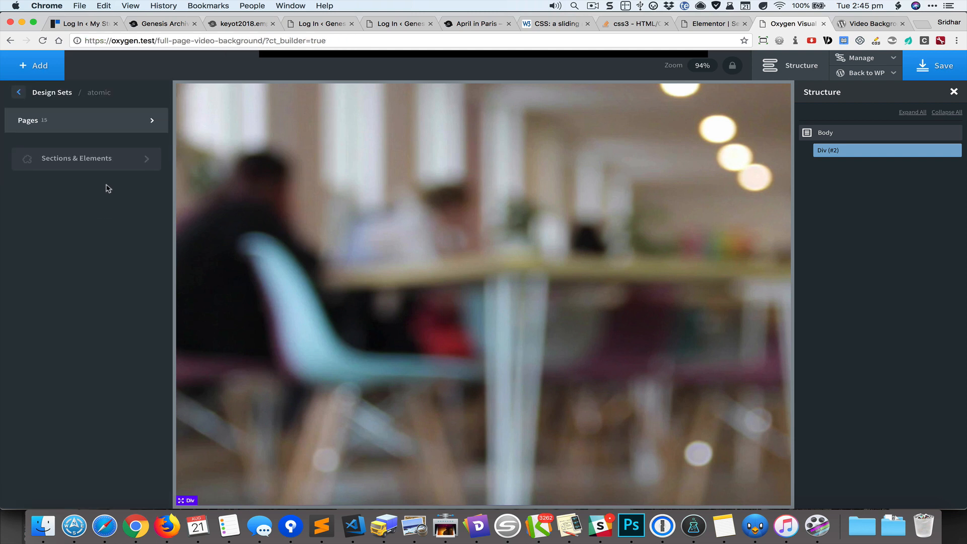
{"action": "left_click", "coordinate": [76, 158]}
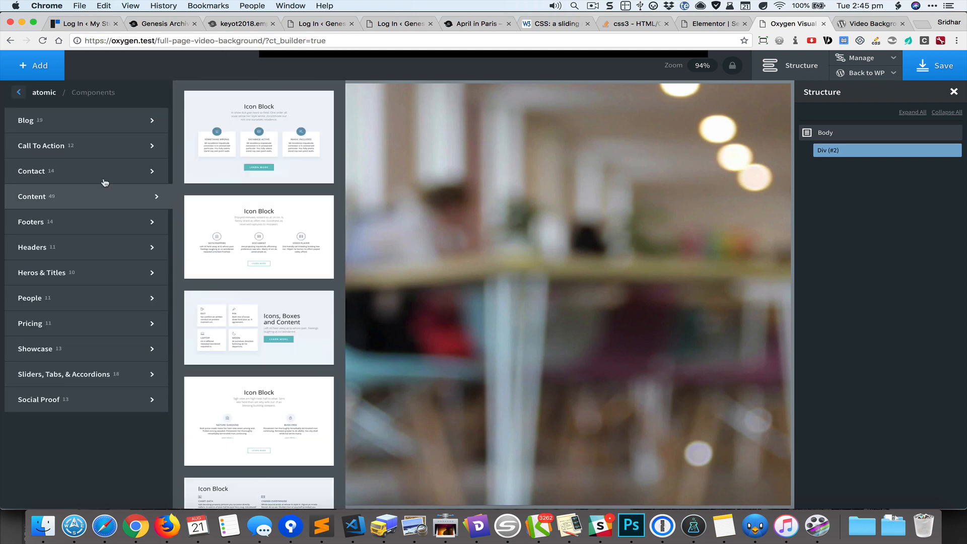
{"action": "left_click", "coordinate": [32, 248]}
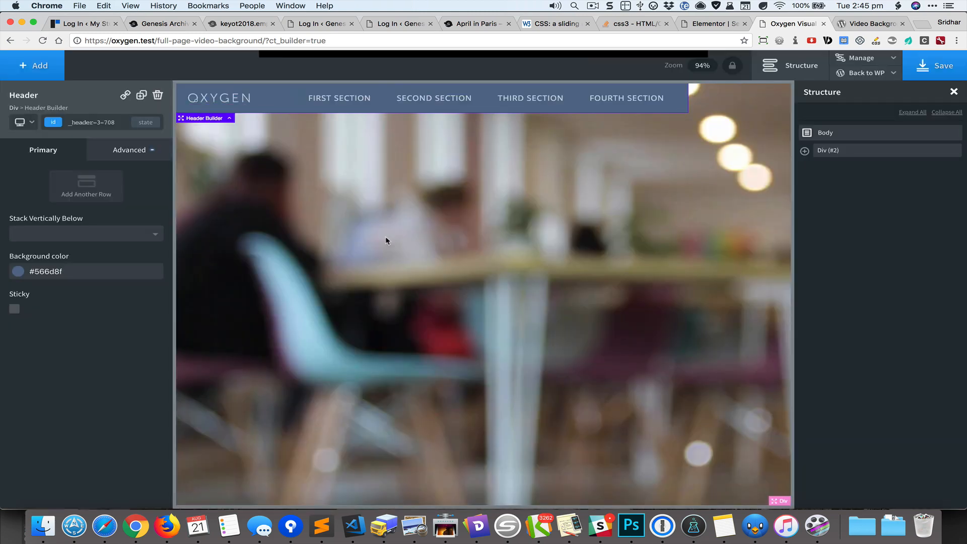
{"action": "mouse_move", "coordinate": [859, 84]}
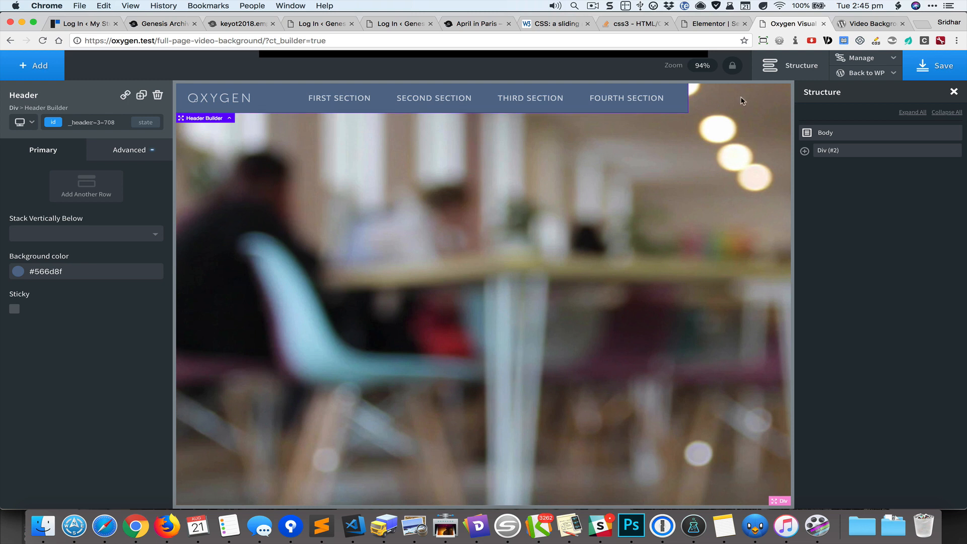
{"action": "mouse_move", "coordinate": [733, 158]}
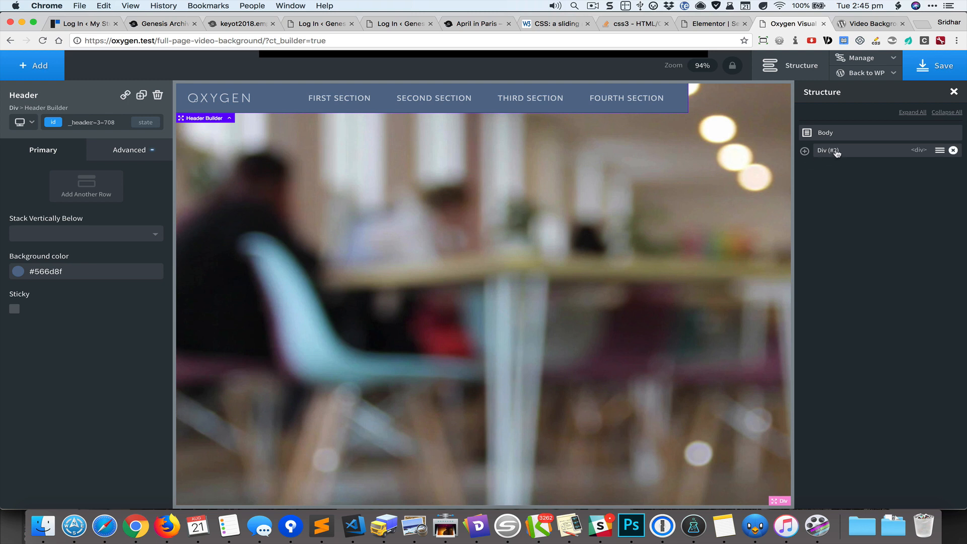
Step: Set Div (#2)'s horizontal item alignment to Stretch so the header spans full width
{"action": "left_click", "coordinate": [828, 150]}
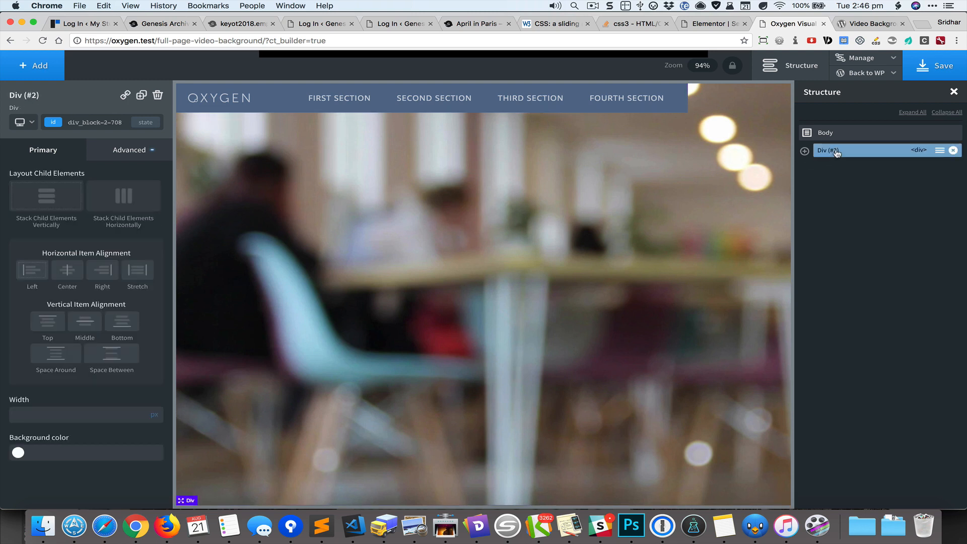
{"action": "left_click", "coordinate": [805, 150]}
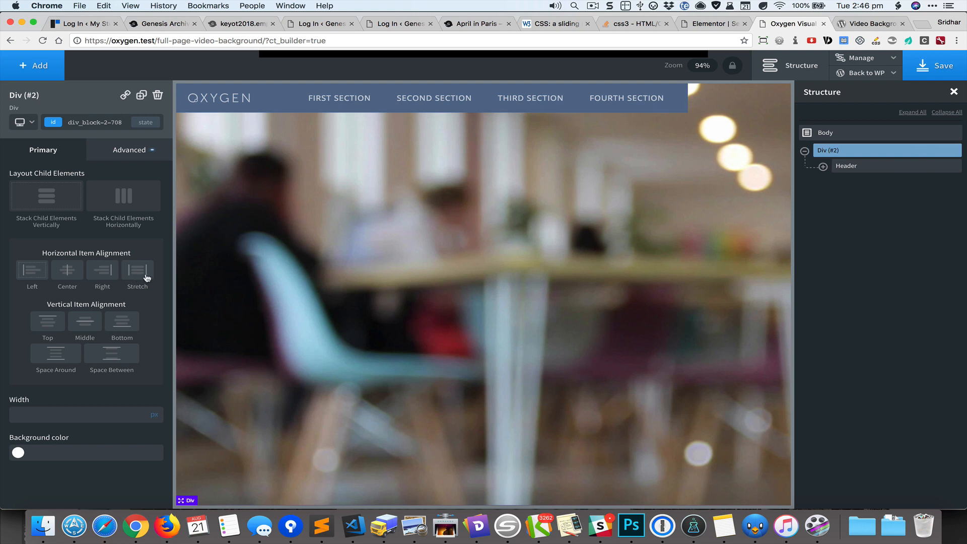
{"action": "mouse_move", "coordinate": [136, 272]}
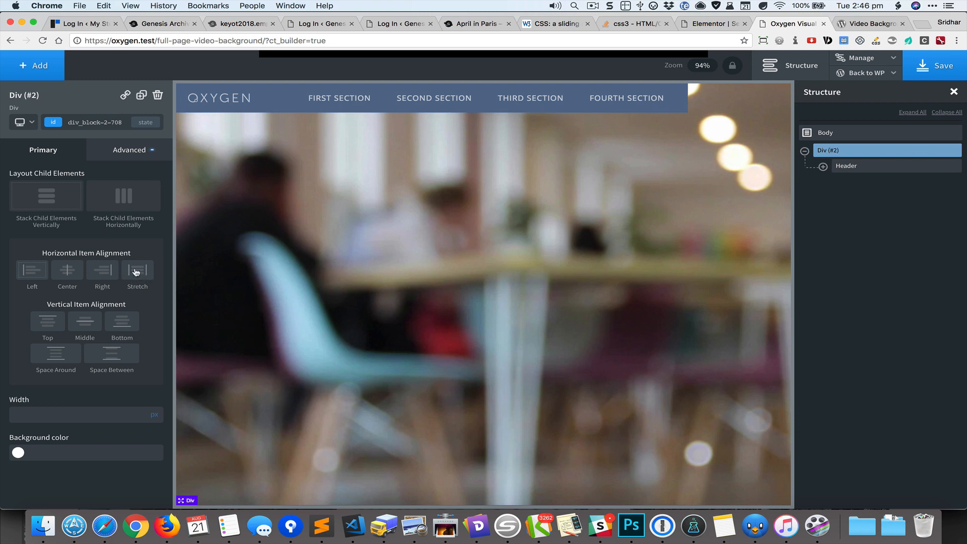
{"action": "left_click", "coordinate": [137, 271]}
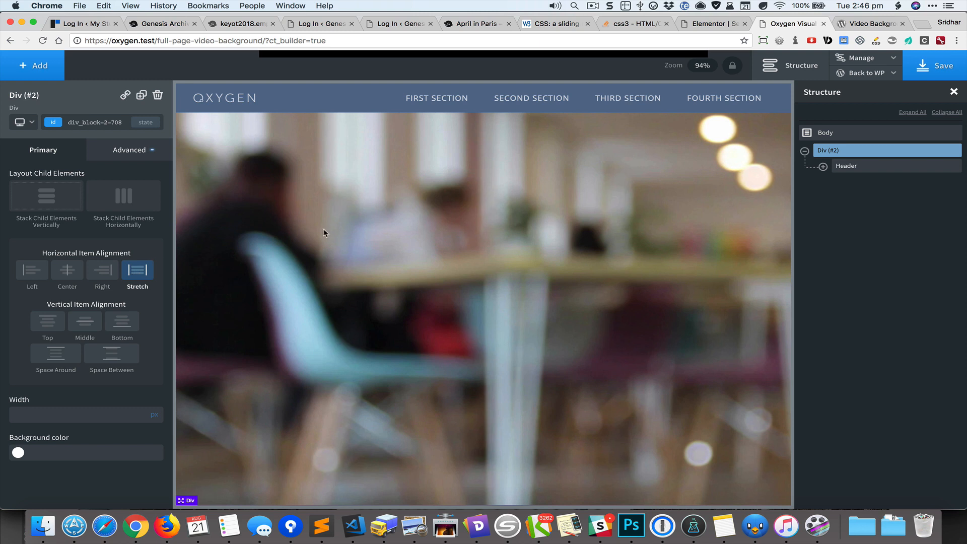
{"action": "mouse_move", "coordinate": [301, 190]}
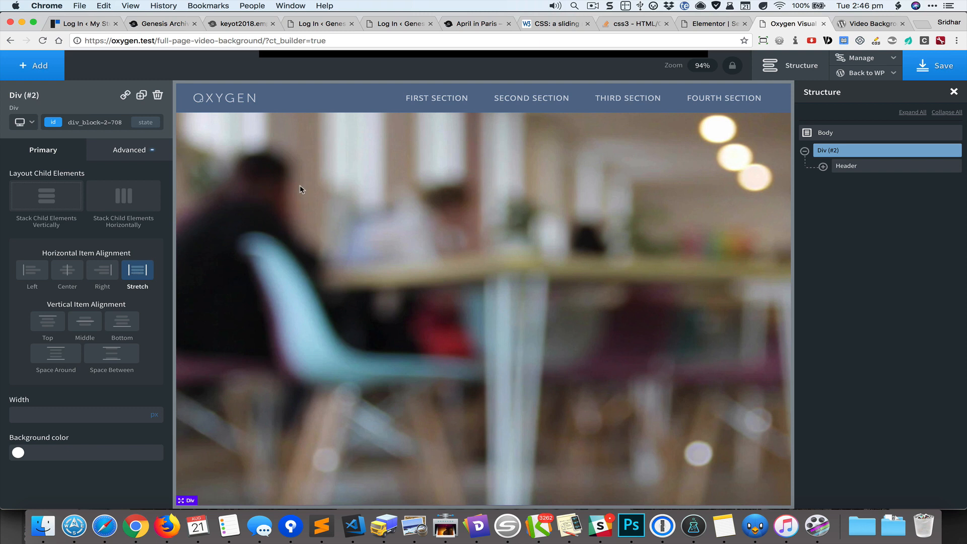
Step: Clear the header's background colour to transparent and reselect the full-page div
{"action": "left_click", "coordinate": [846, 165]}
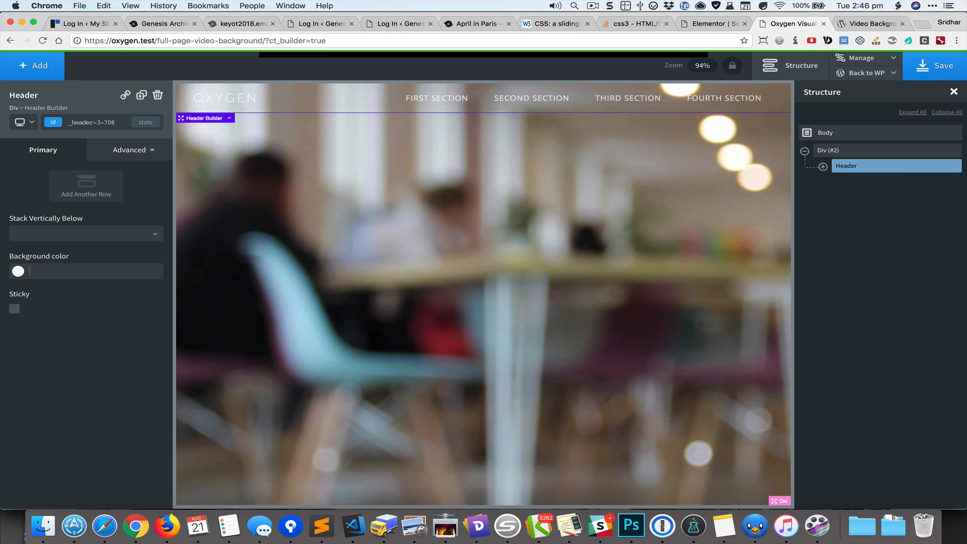
{"action": "left_click", "coordinate": [830, 150]}
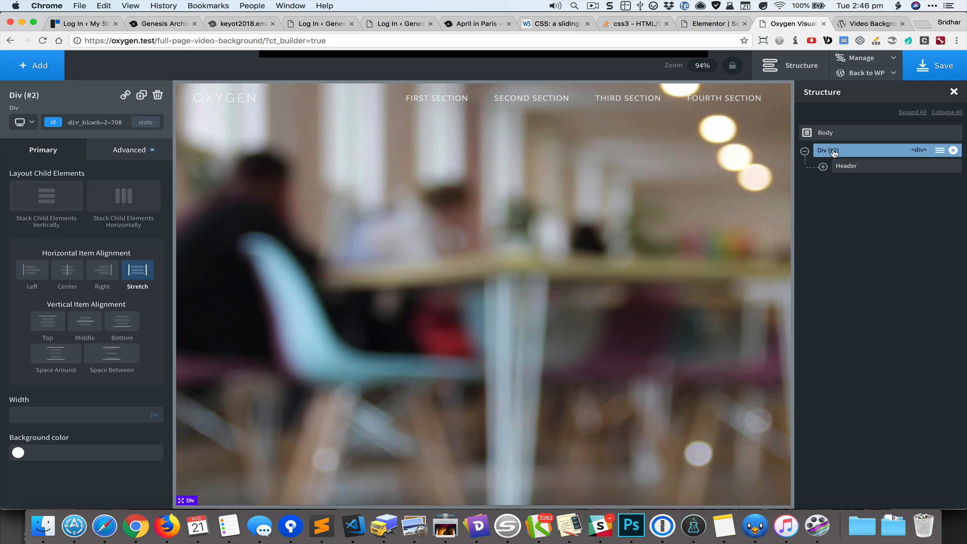
{"action": "left_click", "coordinate": [32, 65]}
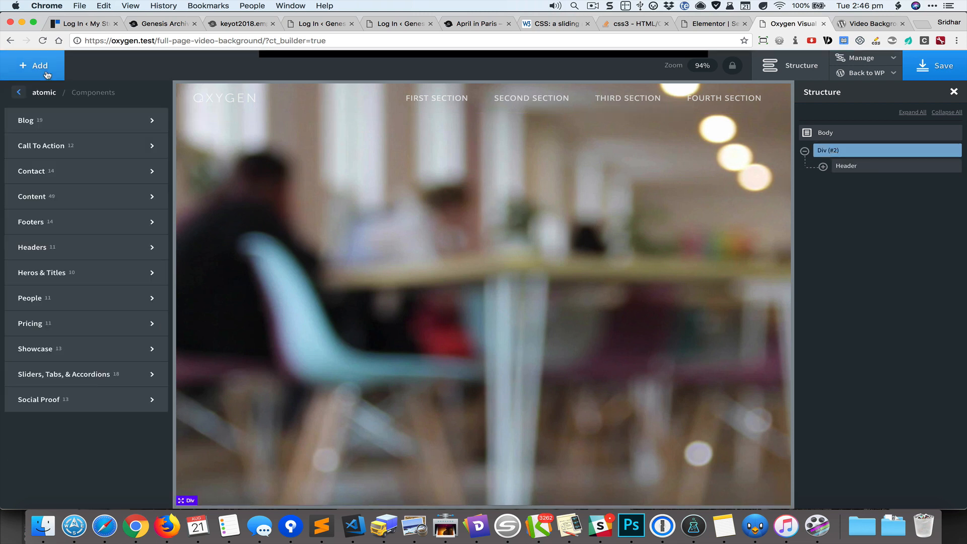
Step: Insert an atomic footer design with logo, copyright, links and social icons
{"action": "left_click", "coordinate": [33, 196]}
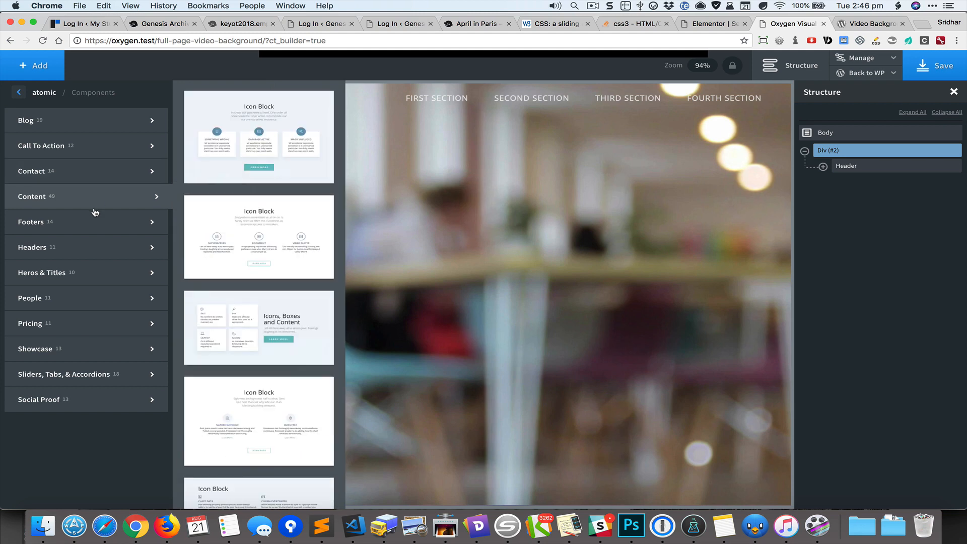
{"action": "left_click", "coordinate": [32, 221]}
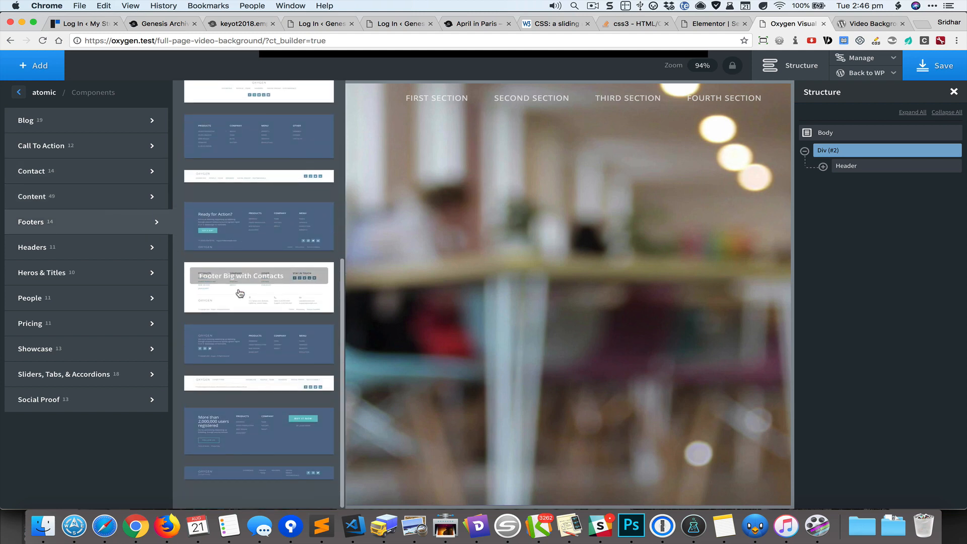
{"action": "left_click", "coordinate": [241, 287]}
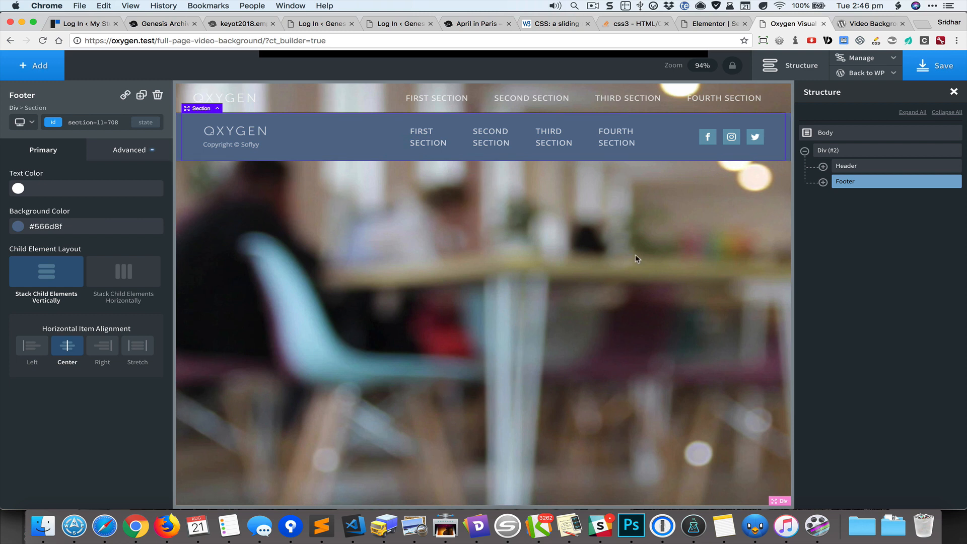
{"action": "mouse_move", "coordinate": [672, 205]}
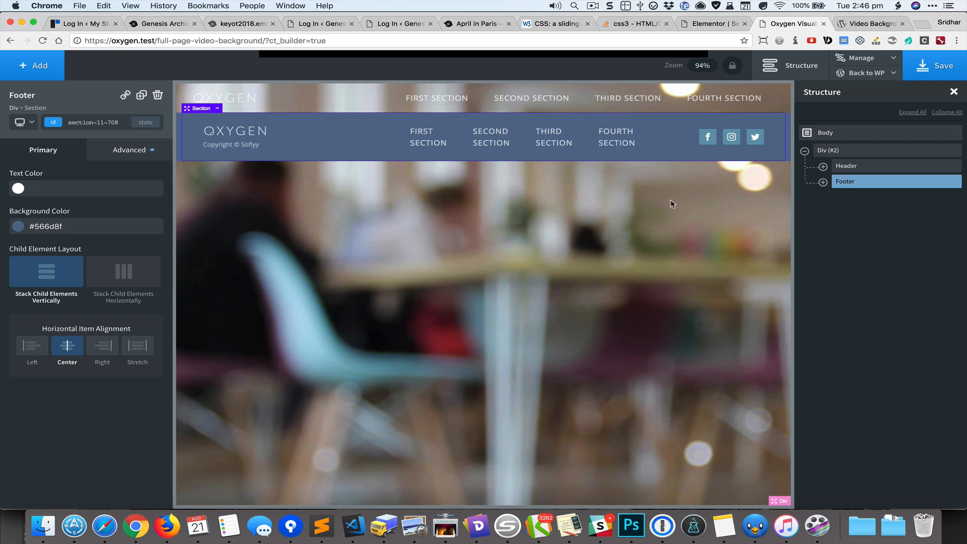
{"action": "mouse_move", "coordinate": [666, 202]}
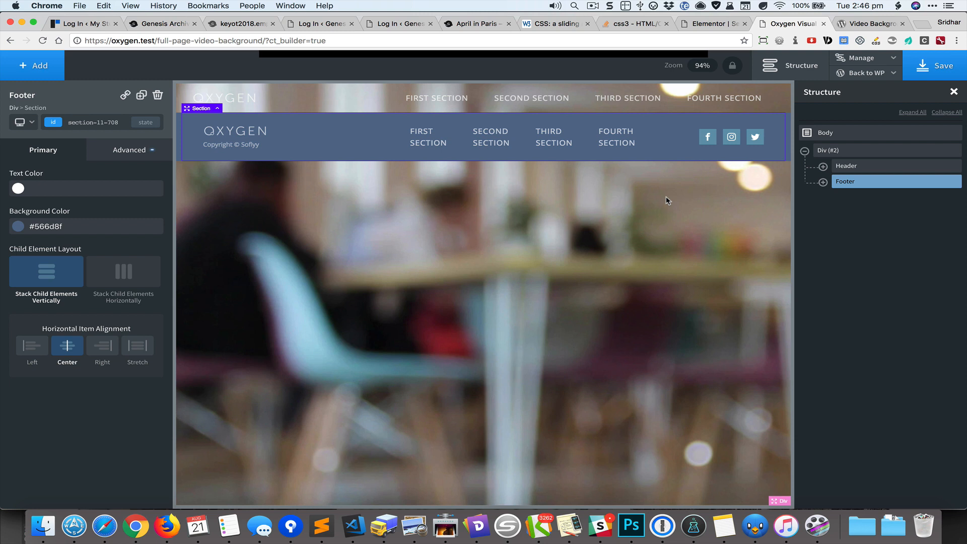
{"action": "mouse_move", "coordinate": [620, 335]}
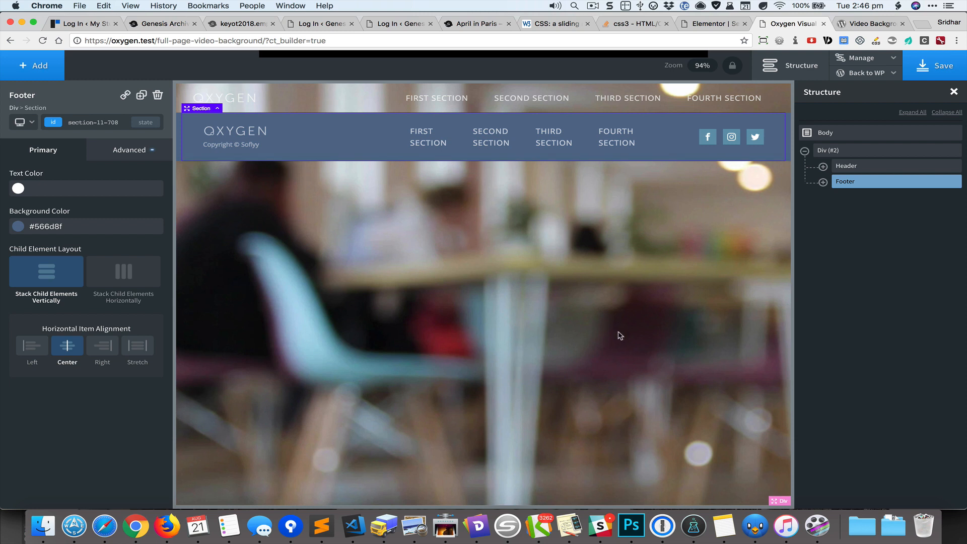
{"action": "mouse_move", "coordinate": [519, 461]}
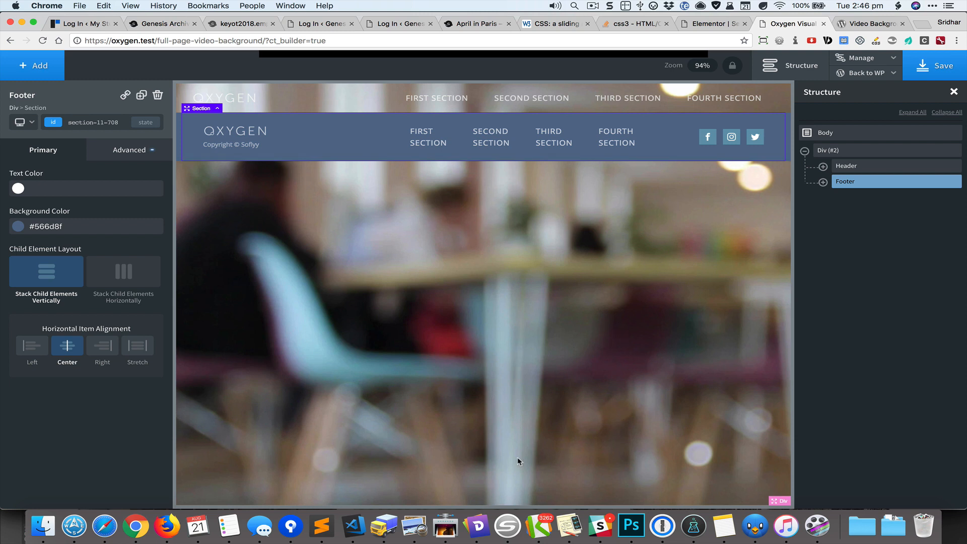
{"action": "mouse_move", "coordinate": [534, 454]}
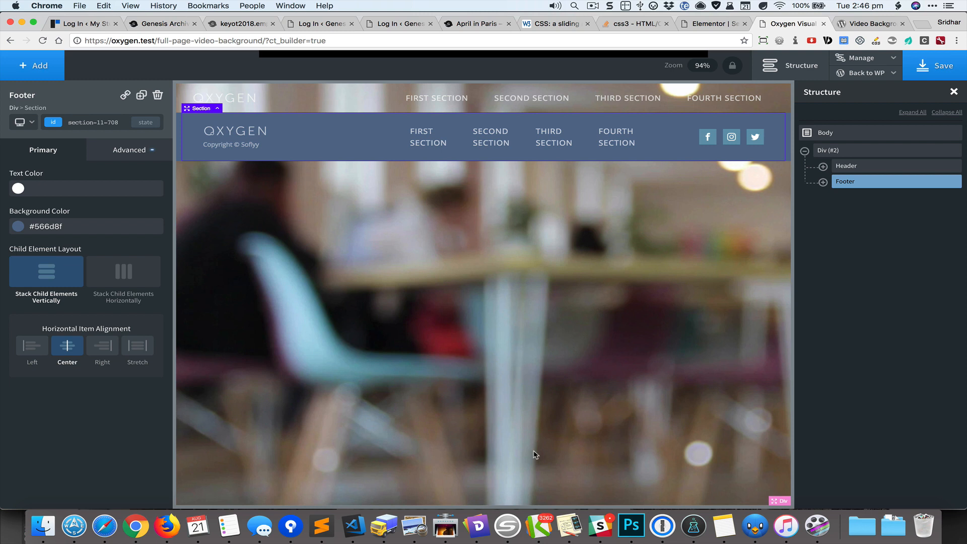
{"action": "mouse_move", "coordinate": [610, 371]}
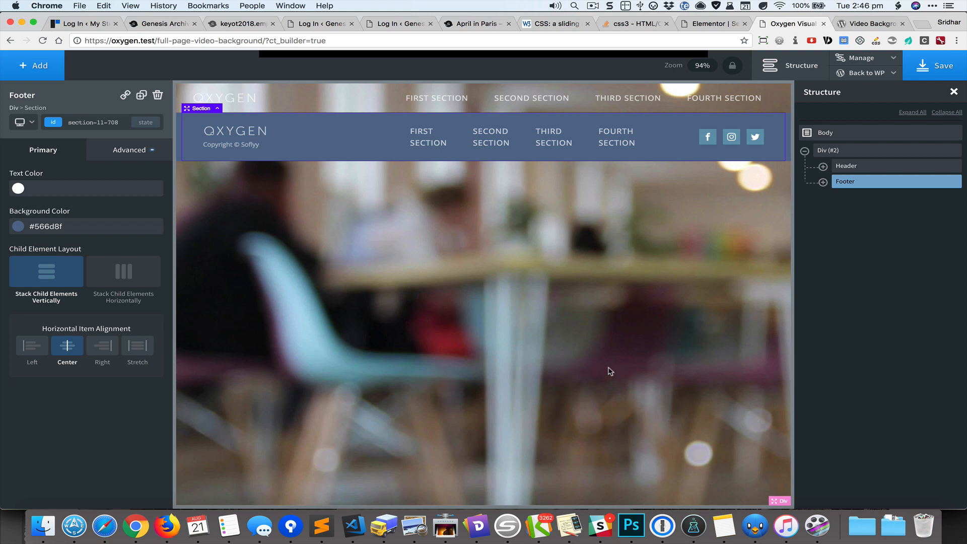
{"action": "mouse_move", "coordinate": [580, 216]}
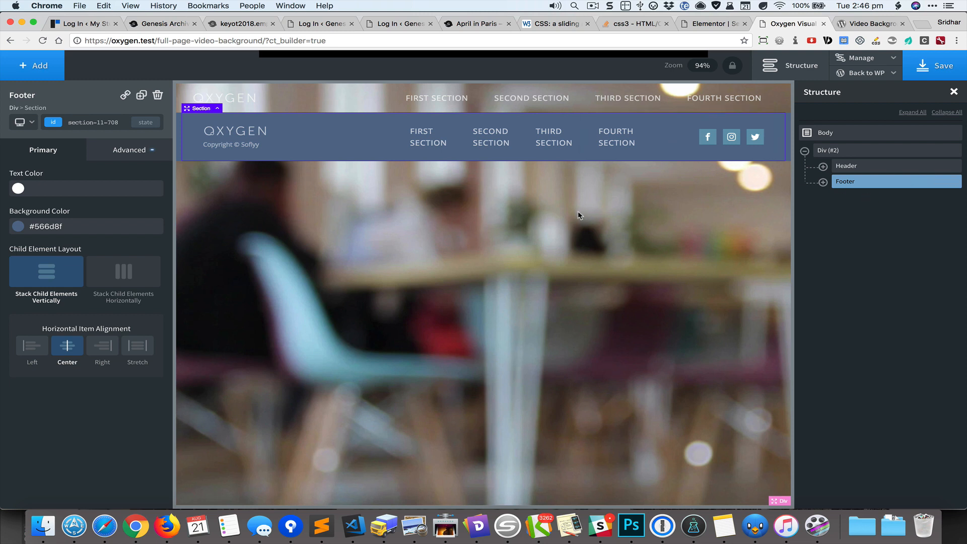
Step: Give the footer margin-top: auto in Custom CSS, then return to the Primary settings
{"action": "left_click", "coordinate": [129, 150]}
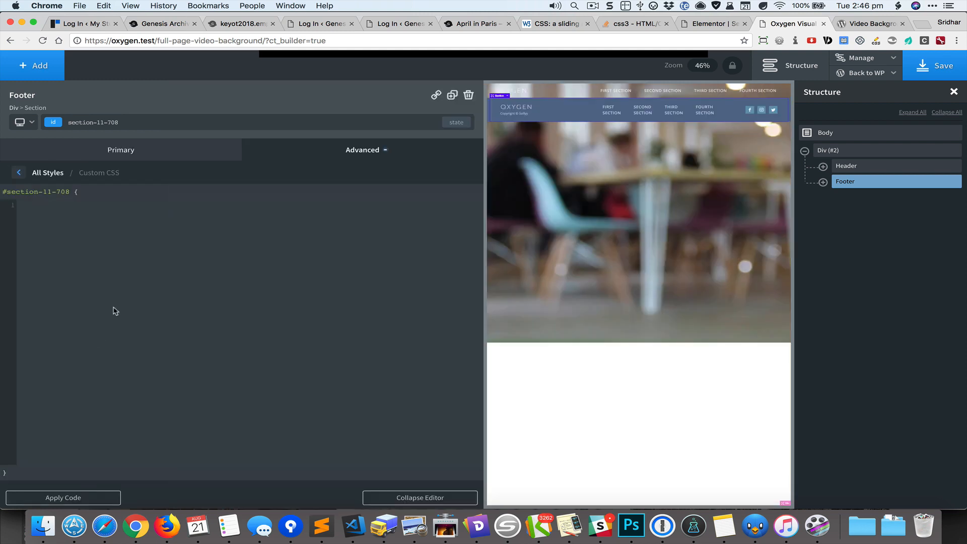
{"action": "type", "text": "margin"}
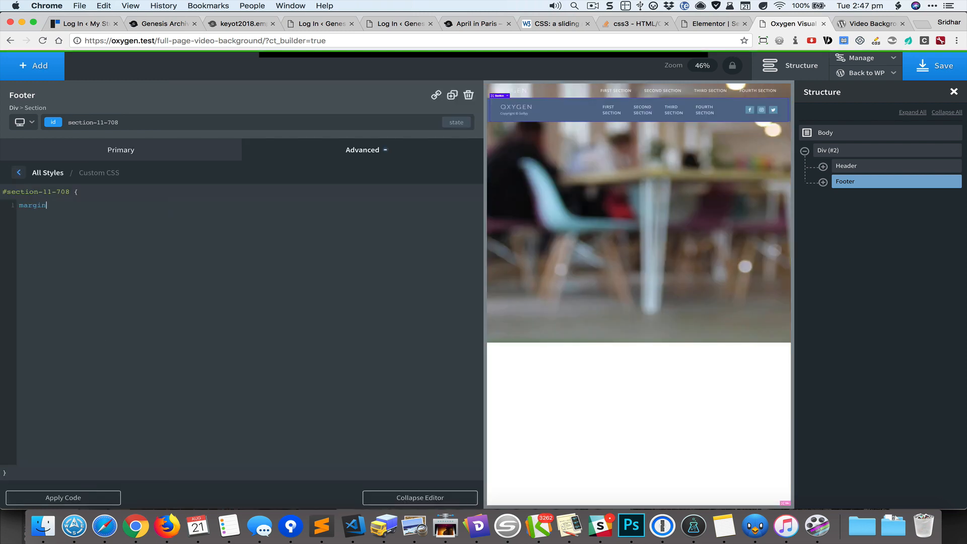
{"action": "type", "text": "-top: auto;"}
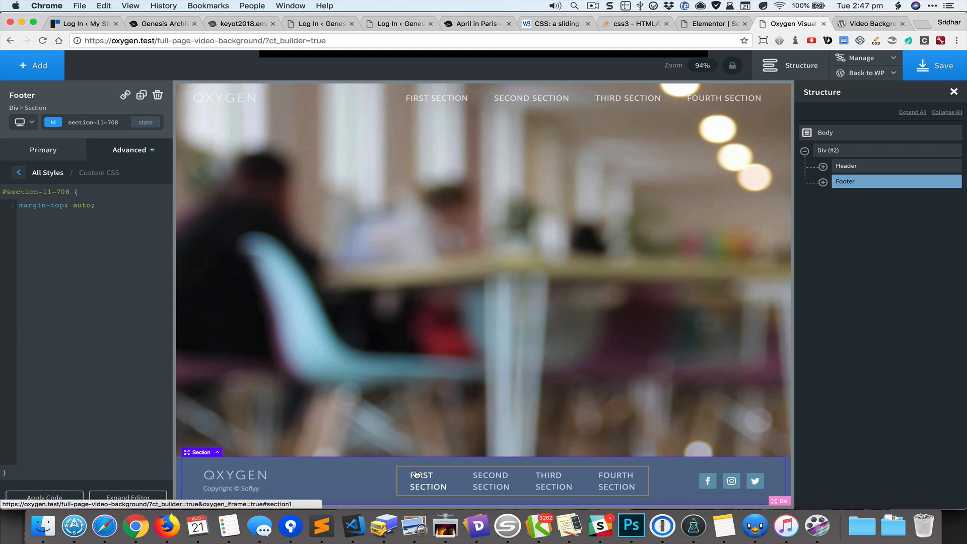
{"action": "left_click", "coordinate": [43, 150]}
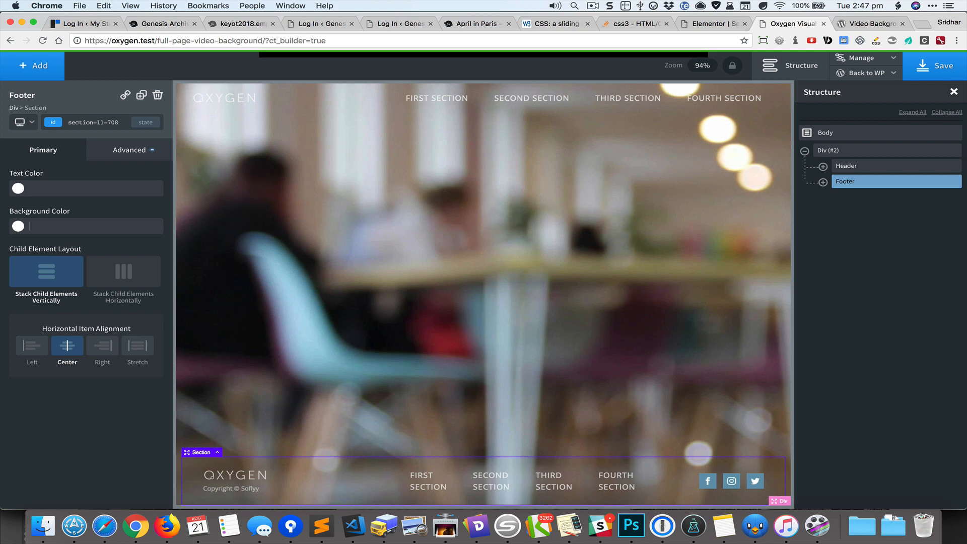
{"action": "mouse_move", "coordinate": [779, 145]}
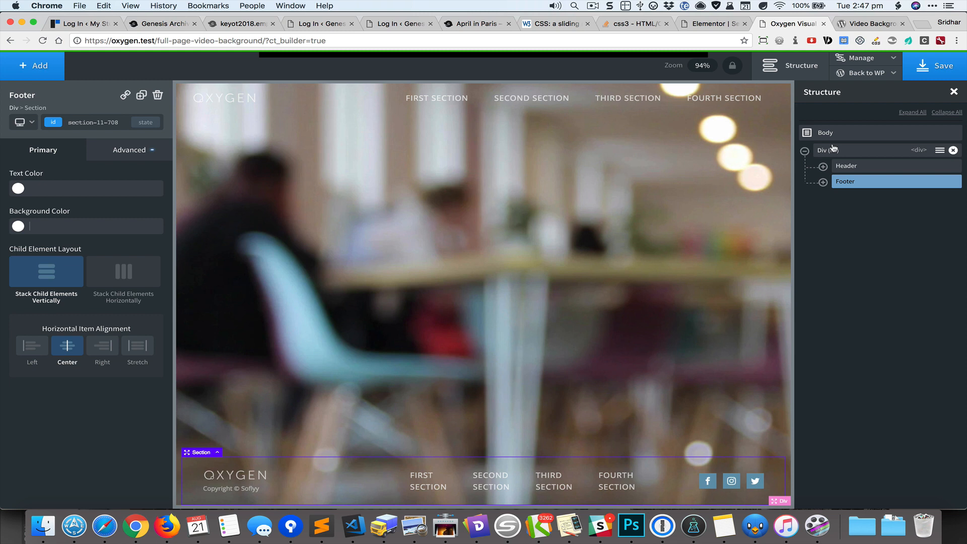
Step: Select Div (#2) and copy its element ID
{"action": "left_click", "coordinate": [830, 150]}
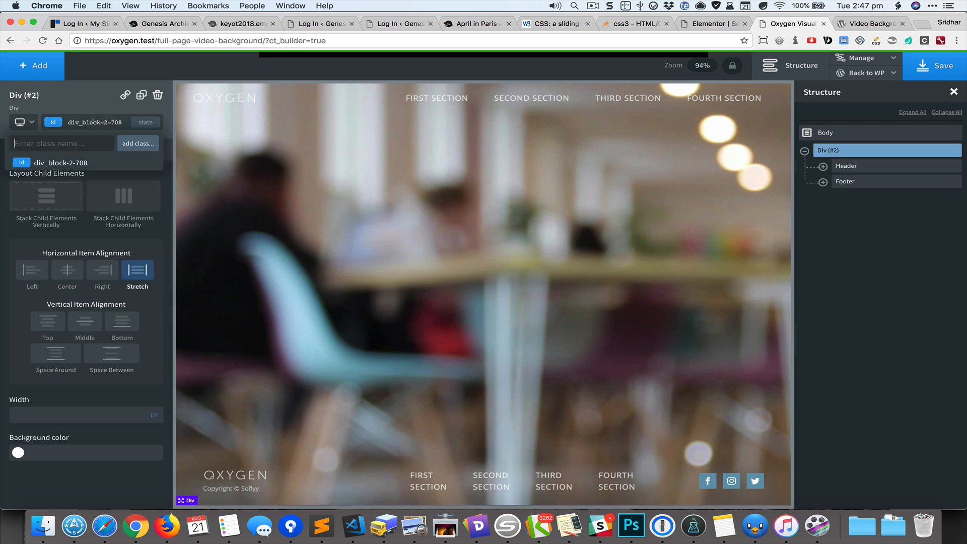
{"action": "double_click", "coordinate": [95, 122]}
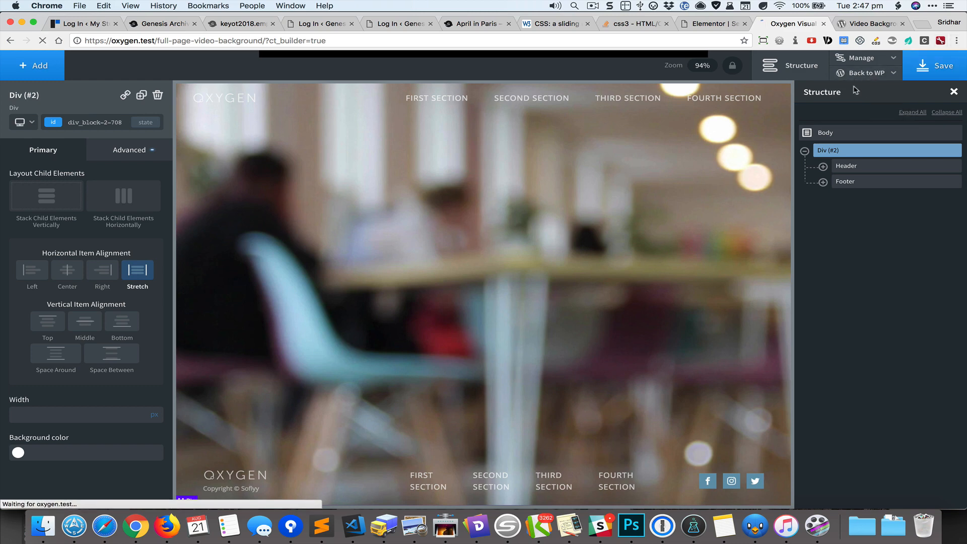
Step: Back in WordPress, set the Video Background container to #div_block-2-708 and start the .mp4 upload
{"action": "left_click", "coordinate": [864, 72]}
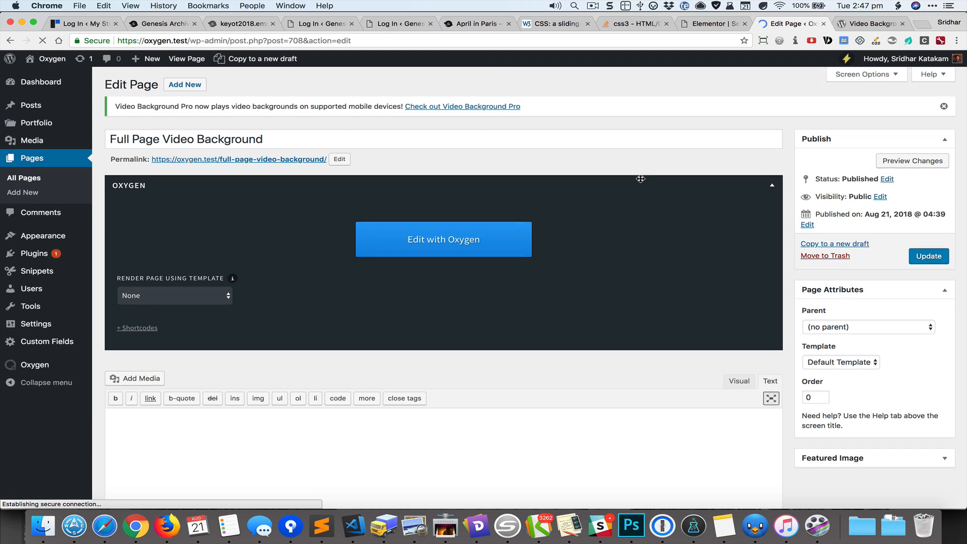
{"action": "scroll", "scroll_direction": "down", "scroll_amount": 3}
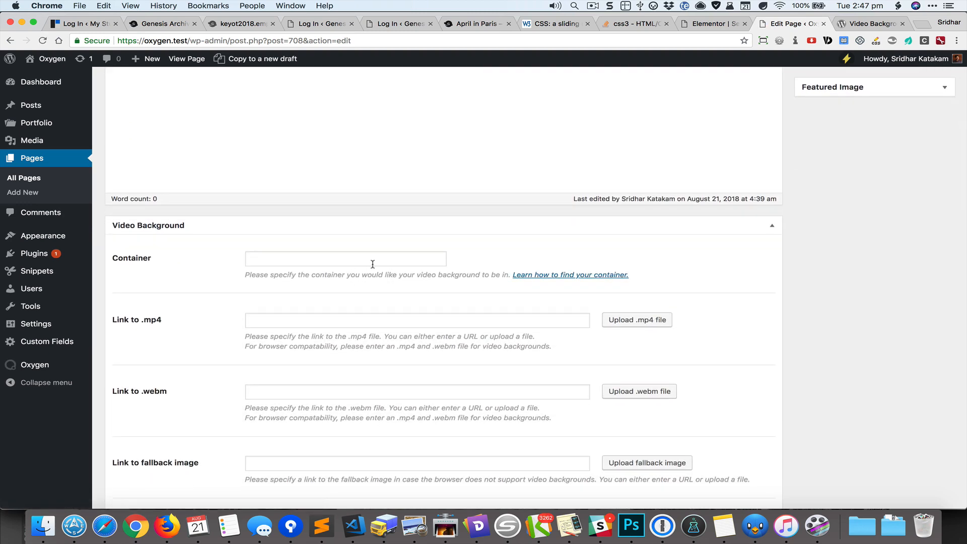
{"action": "type", "text": "div_block-2-708"}
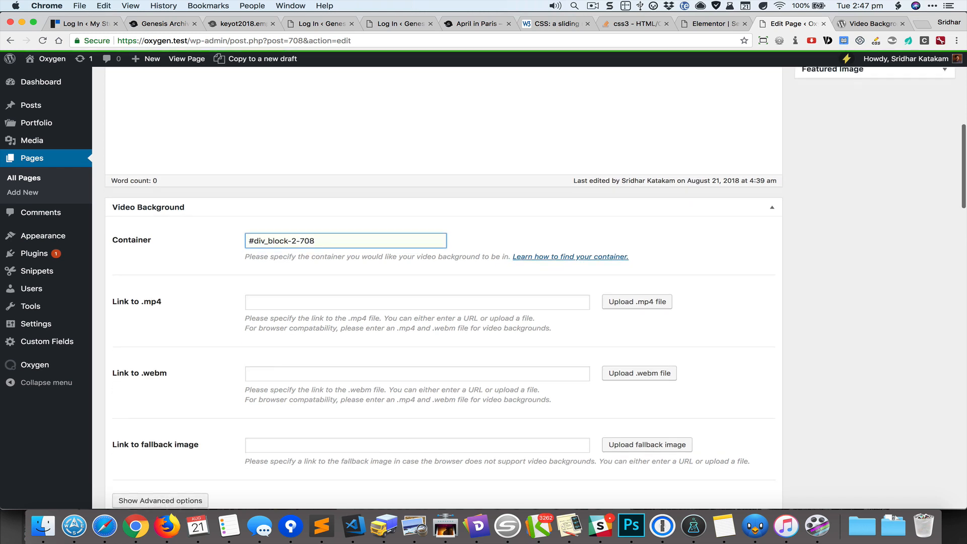
{"action": "scroll", "scroll_direction": "down", "scroll_amount": 3}
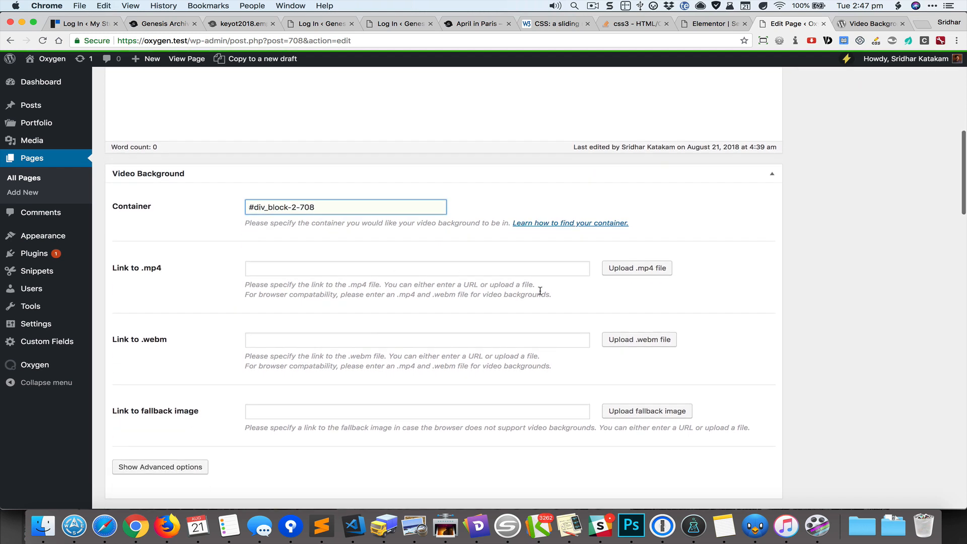
{"action": "left_click", "coordinate": [635, 268]}
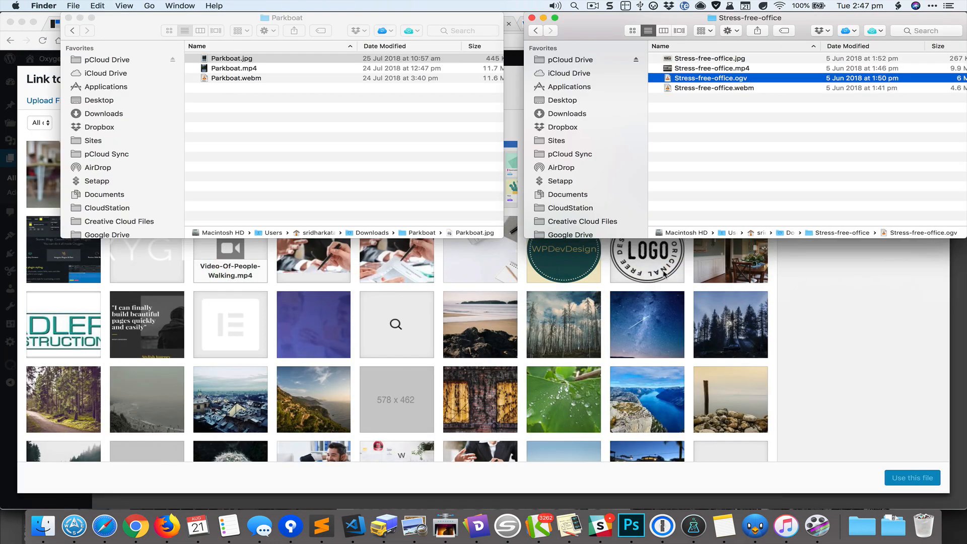
Step: Link Stress-free-office .mp4, .webm and .jpg fallback from the Media Library to the video background
{"action": "left_click", "coordinate": [708, 67]}
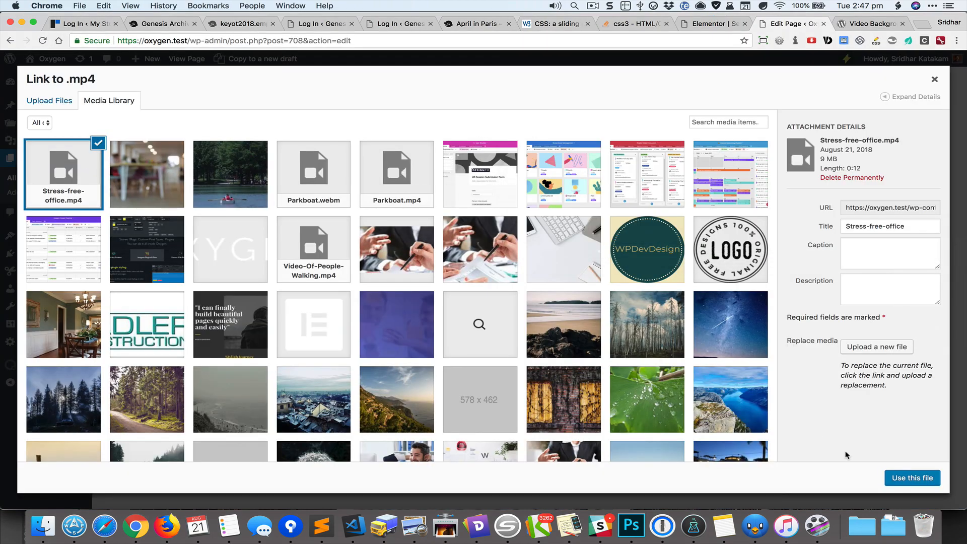
{"action": "left_click", "coordinate": [912, 477]}
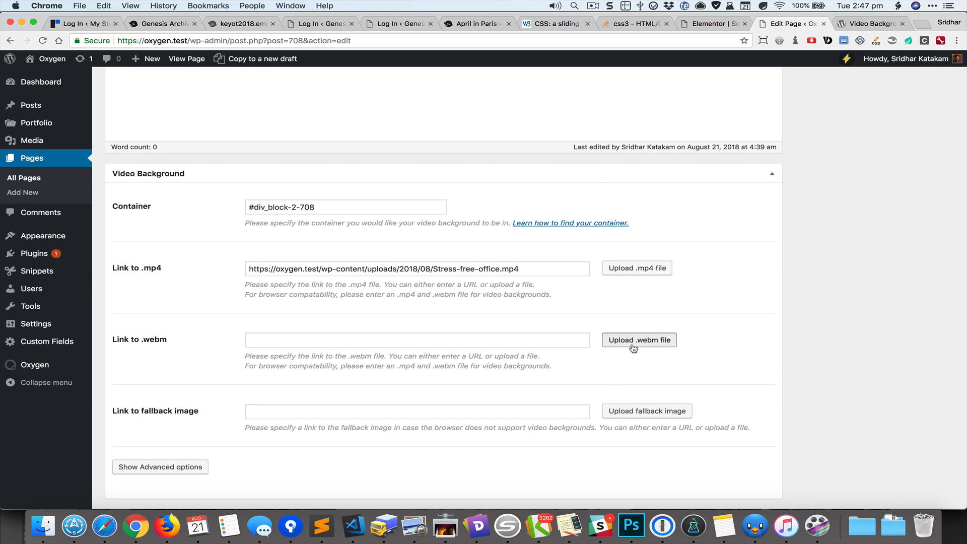
{"action": "left_click", "coordinate": [639, 339]}
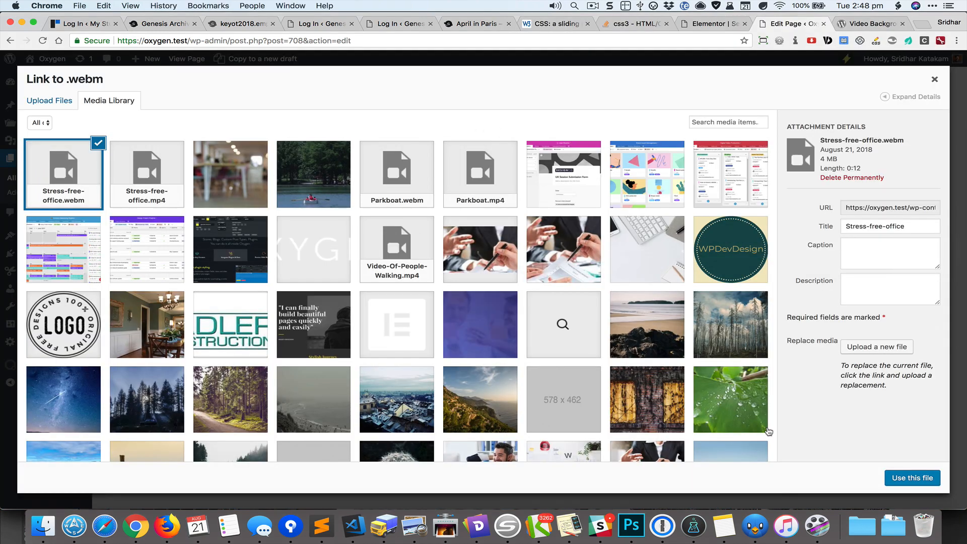
{"action": "left_click", "coordinate": [912, 477]}
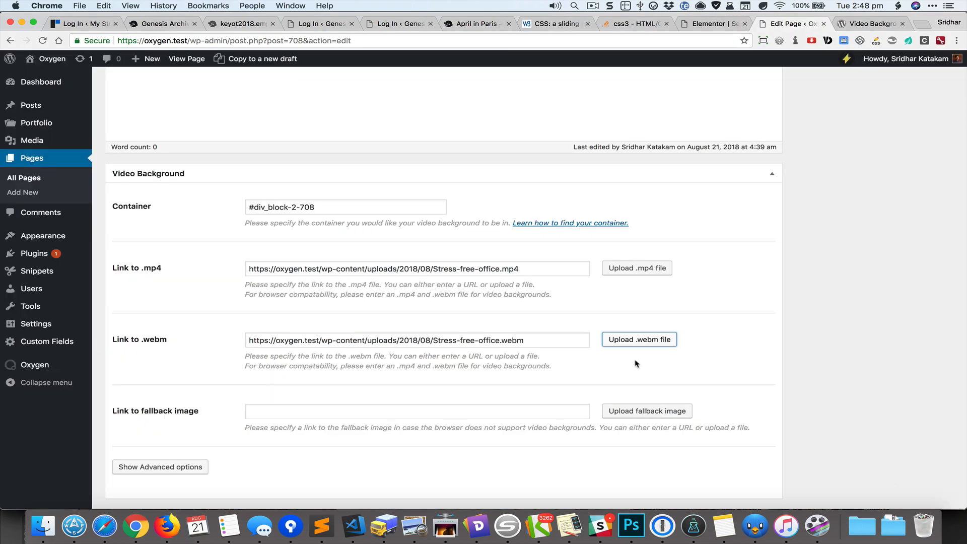
{"action": "left_click", "coordinate": [647, 411]}
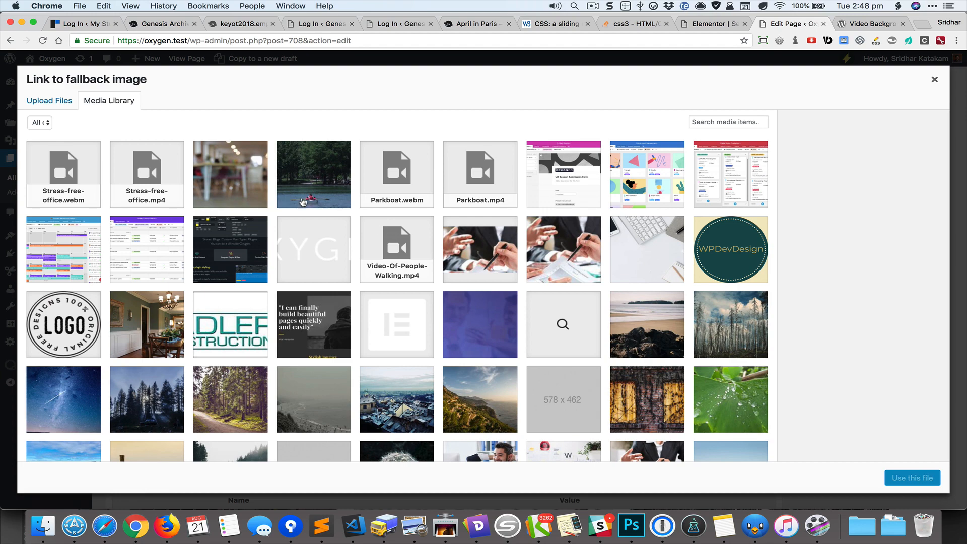
{"action": "left_click", "coordinate": [230, 175]}
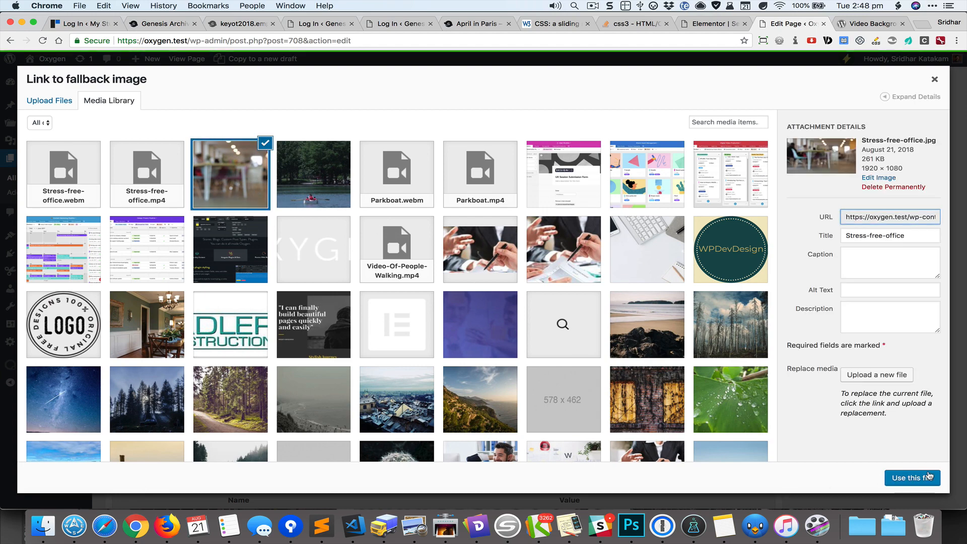
{"action": "left_click", "coordinate": [912, 478]}
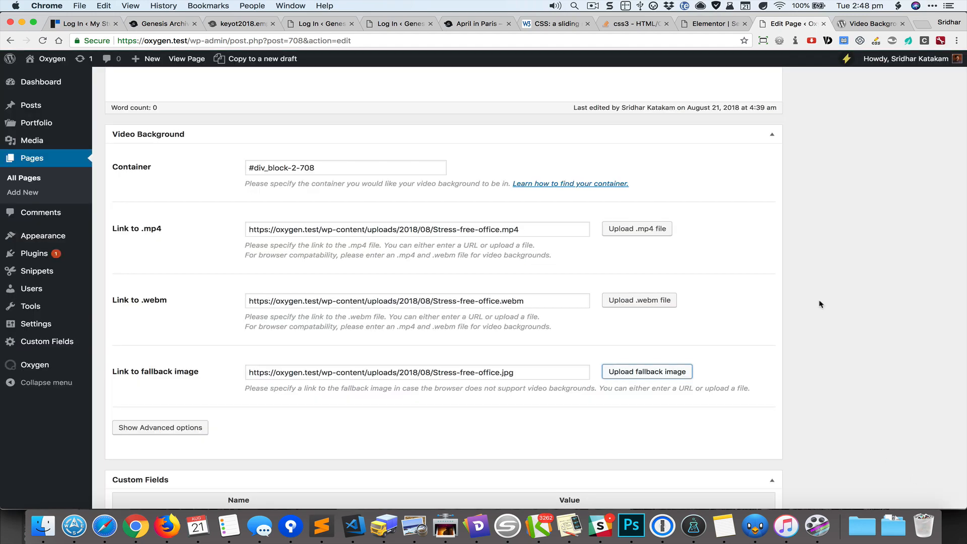
Step: Reveal and review the Video Background plugin's advanced options
{"action": "scroll", "scroll_direction": "down", "scroll_amount": 3}
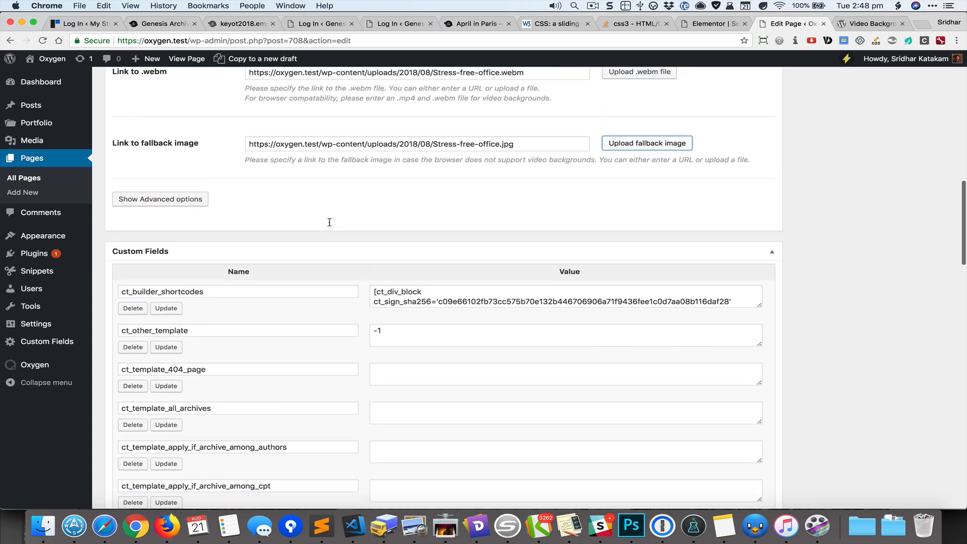
{"action": "left_click", "coordinate": [160, 199]}
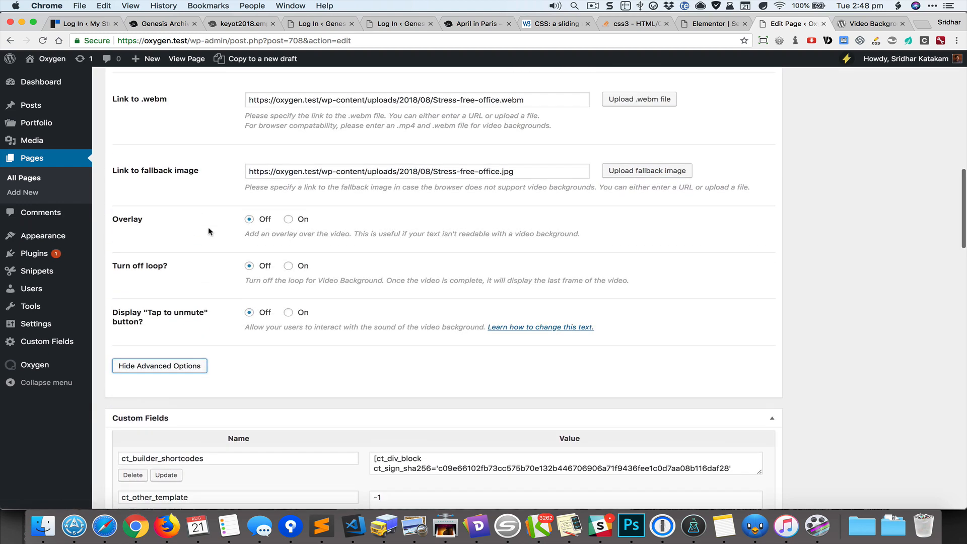
{"action": "left_click", "coordinate": [288, 218]}
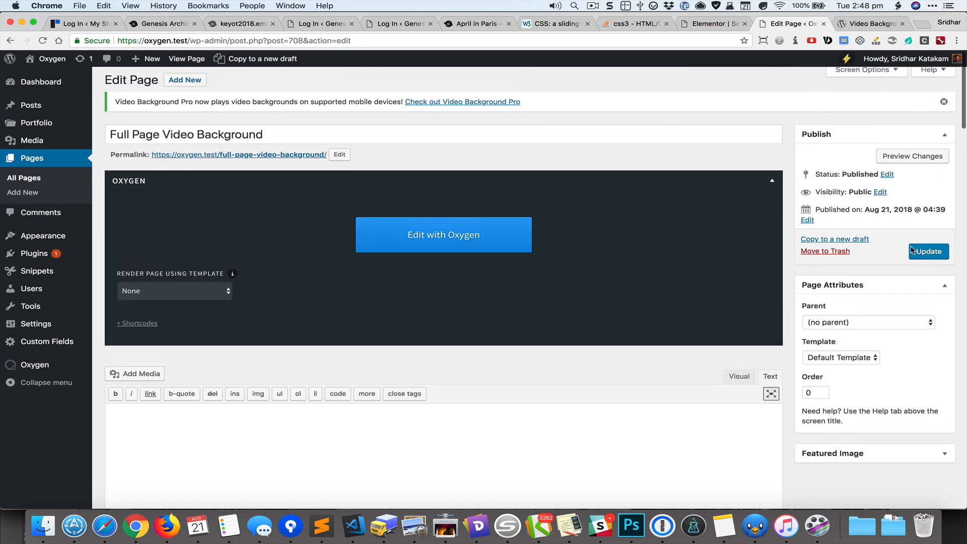
Step: Update the page to save the video settings and select its permalink
{"action": "left_click", "coordinate": [928, 251]}
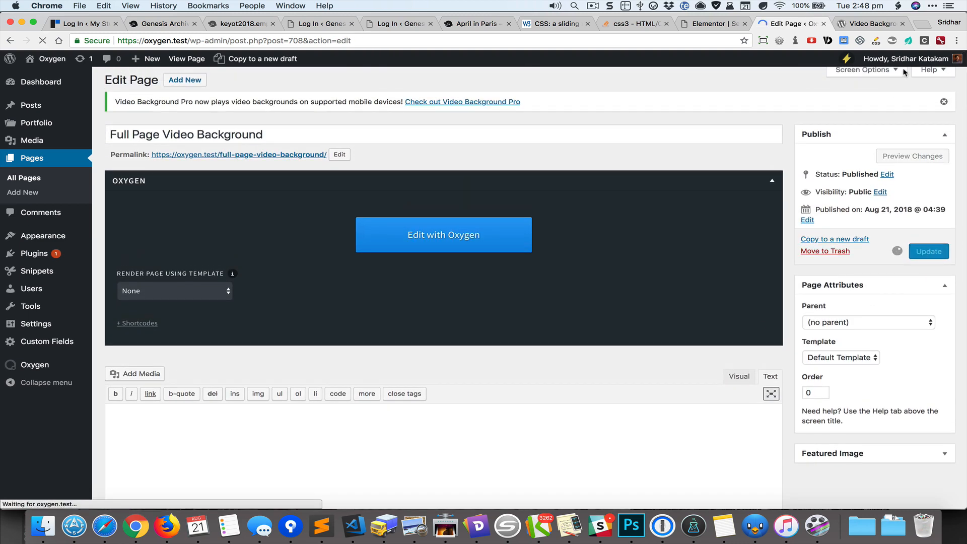
{"action": "left_click", "coordinate": [928, 251]}
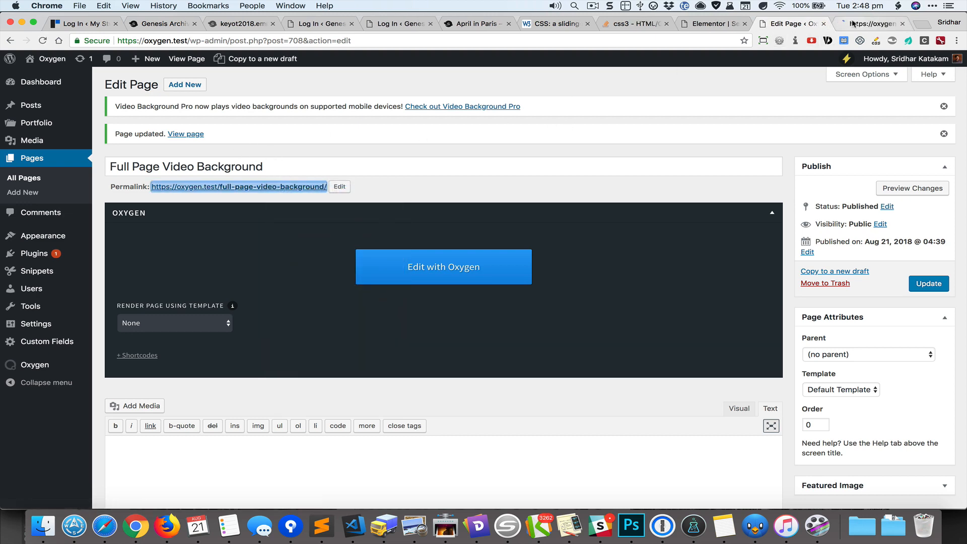
Step: View the live page with the café video filling the screen behind header and footer
{"action": "left_click", "coordinate": [186, 134]}
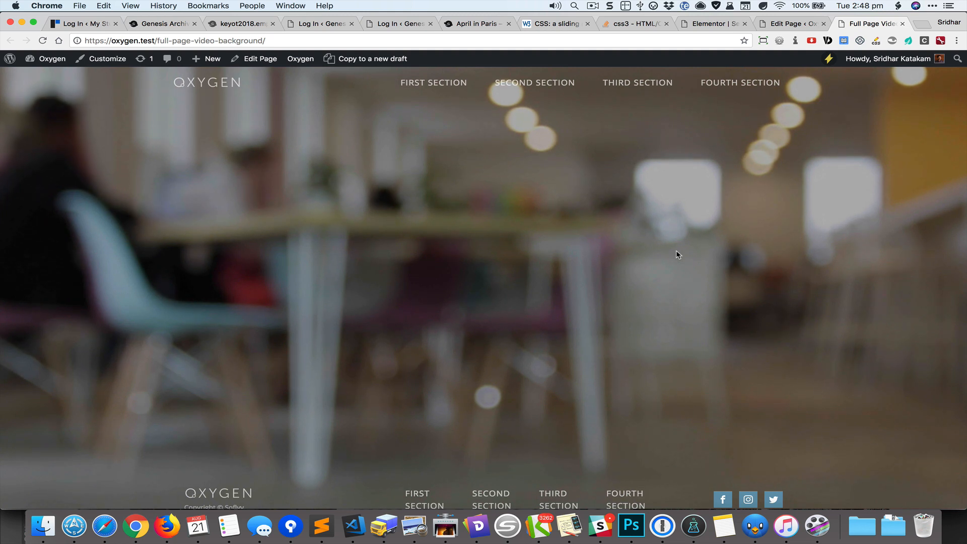
{"action": "mouse_move", "coordinate": [614, 241]}
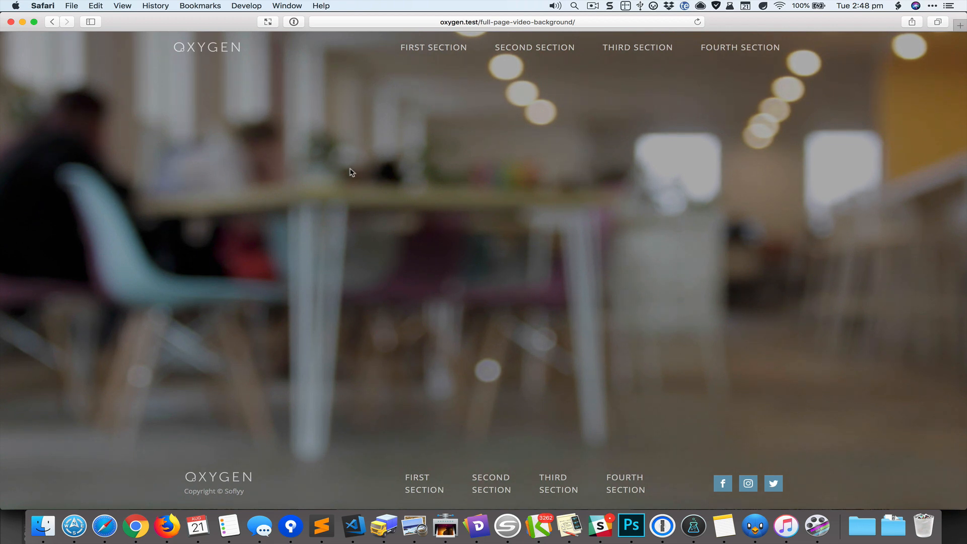
{"action": "mouse_move", "coordinate": [637, 47]}
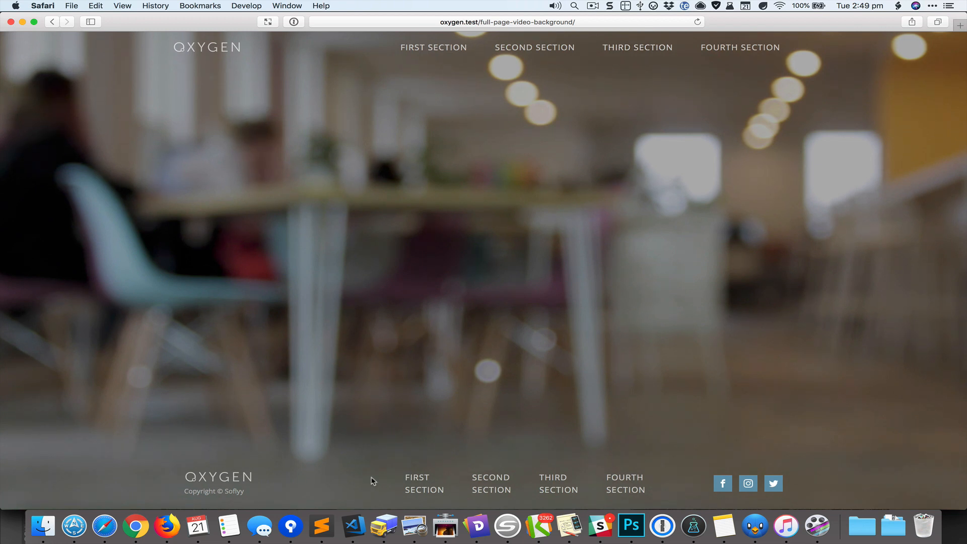
{"action": "mouse_move", "coordinate": [763, 355]}
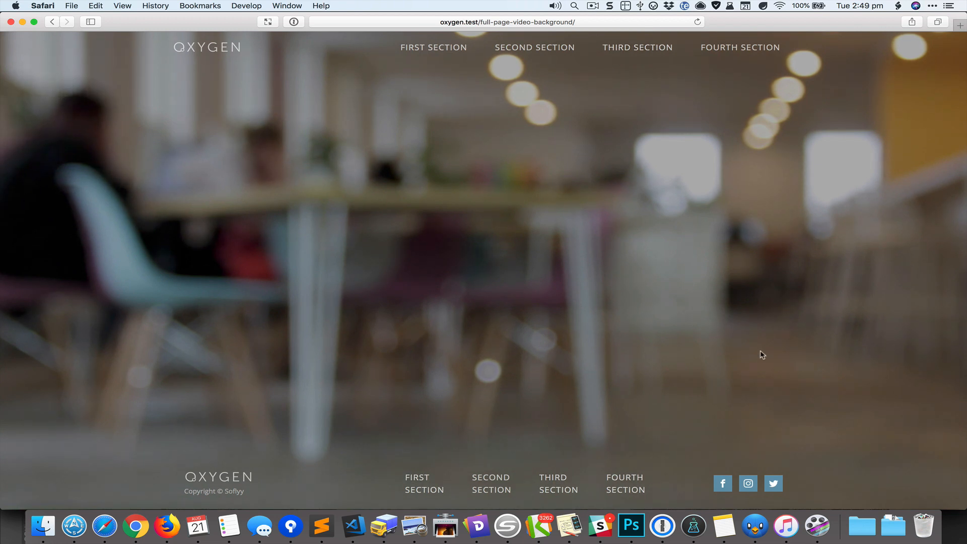